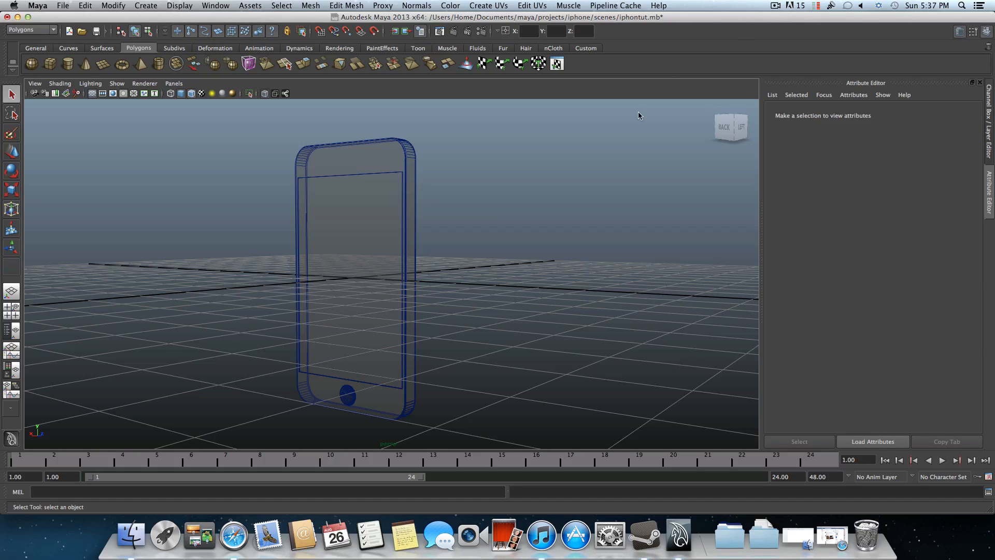
{"action": "mouse_move", "coordinate": [469, 230]}
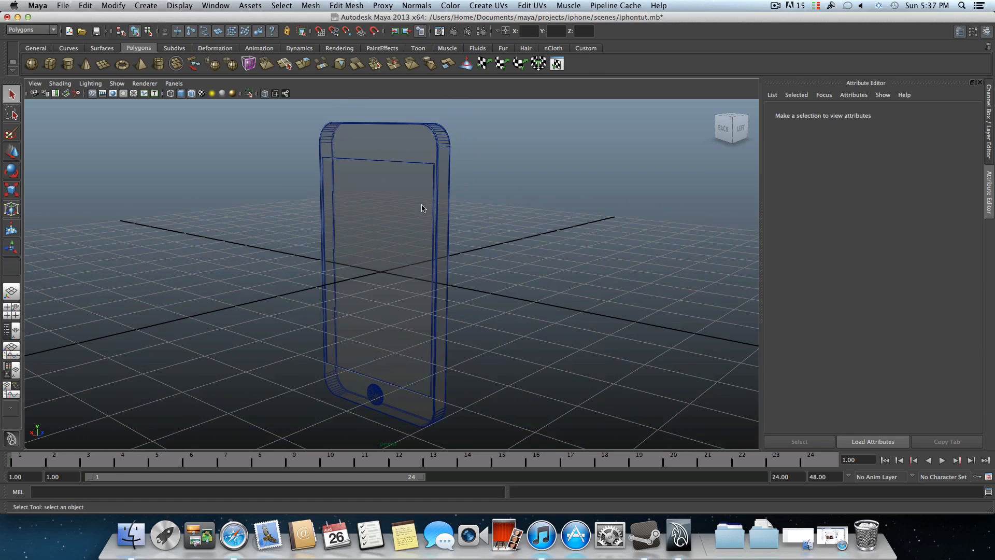
- Select the iPhone model and turn off X-Ray shading so it displays solid
{"action": "left_click", "coordinate": [385, 254]}
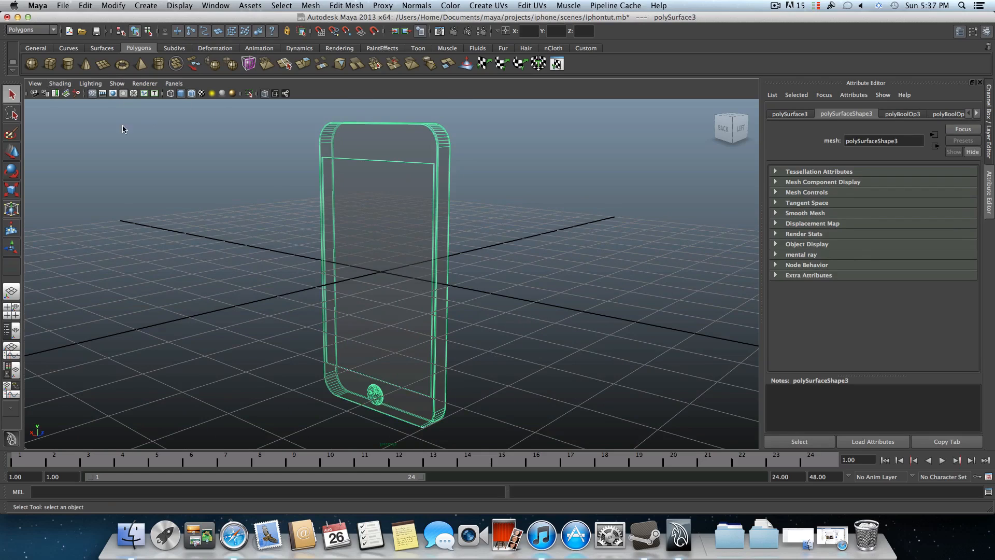
{"action": "left_click", "coordinate": [60, 83]}
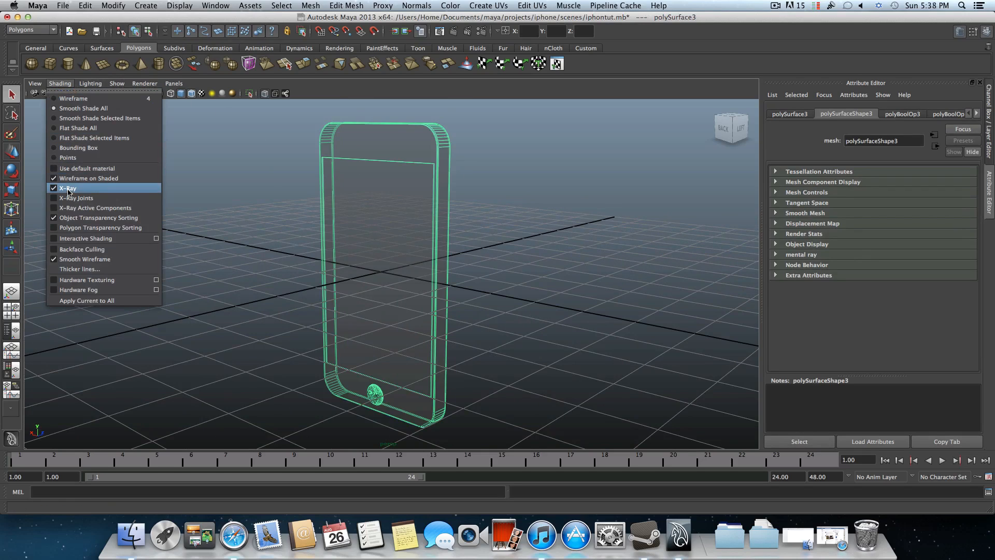
{"action": "left_click", "coordinate": [68, 188]}
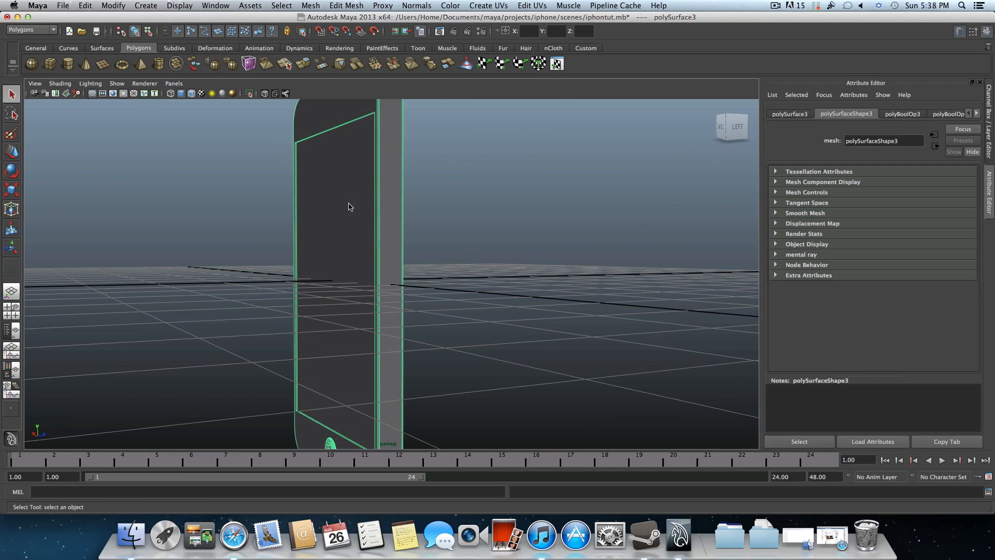
{"action": "mouse_move", "coordinate": [338, 213]}
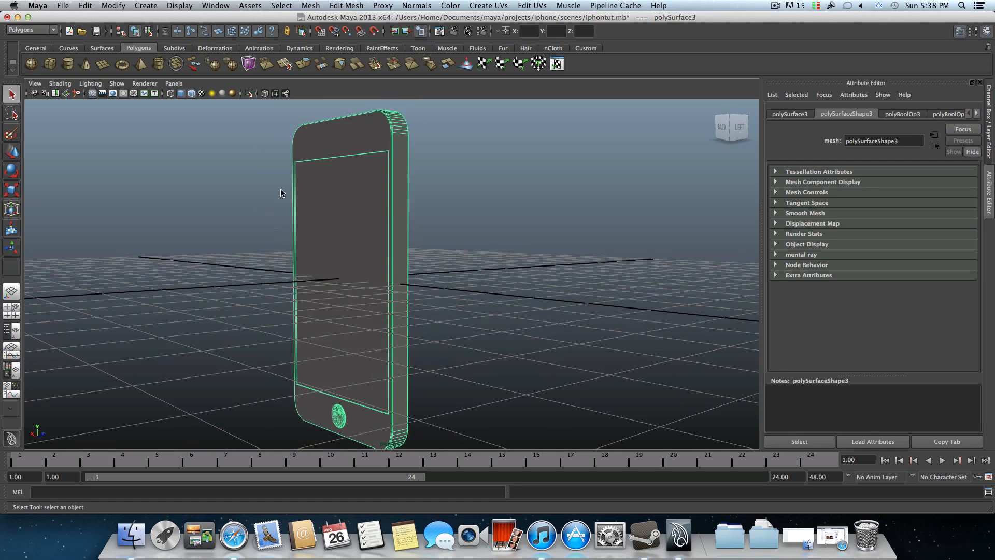
{"action": "mouse_move", "coordinate": [50, 63]}
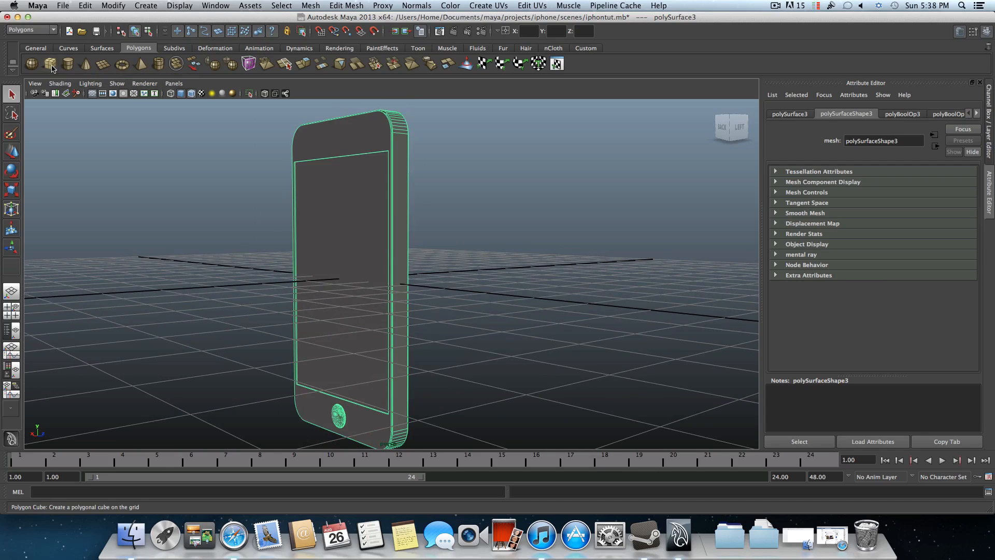
- Create a polygon cube, scale it into a thin slab, and move it over the phone's round hole
{"action": "left_click", "coordinate": [32, 63]}
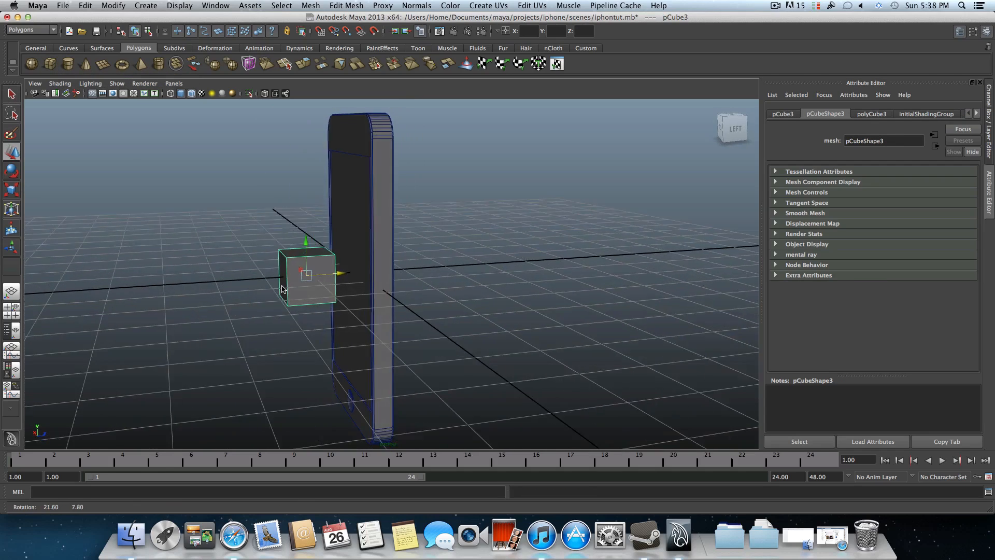
{"action": "key", "text": "r"}
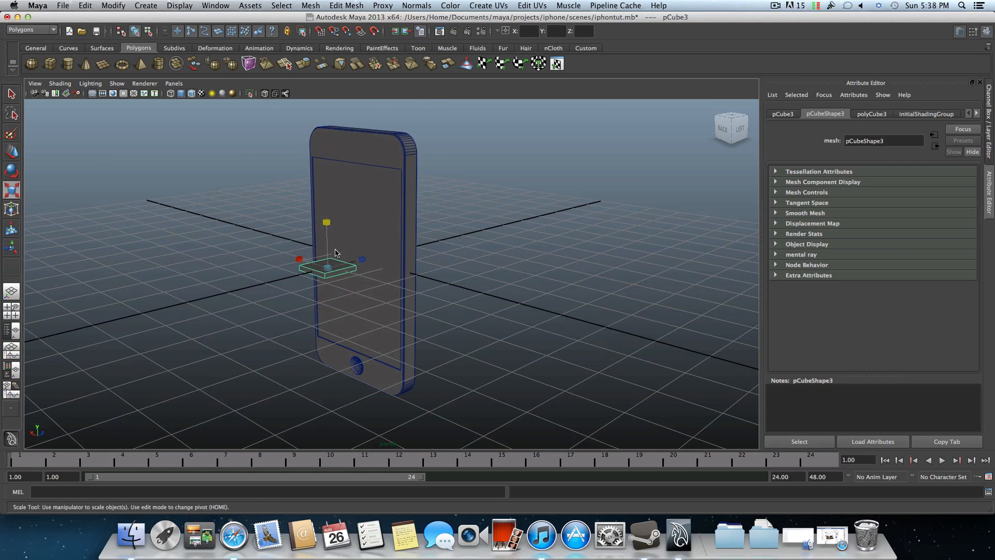
{"action": "mouse_move", "coordinate": [449, 229]}
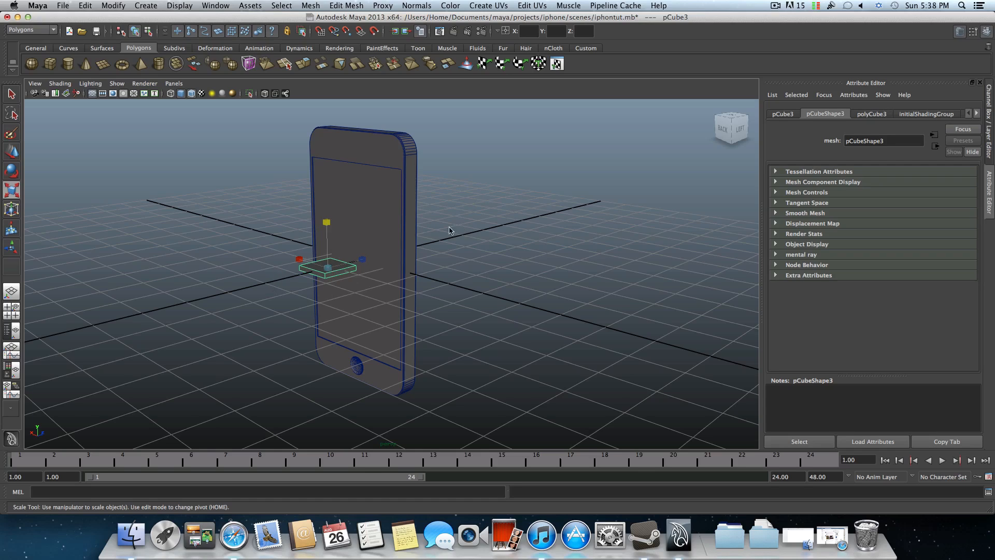
{"action": "mouse_move", "coordinate": [293, 291]}
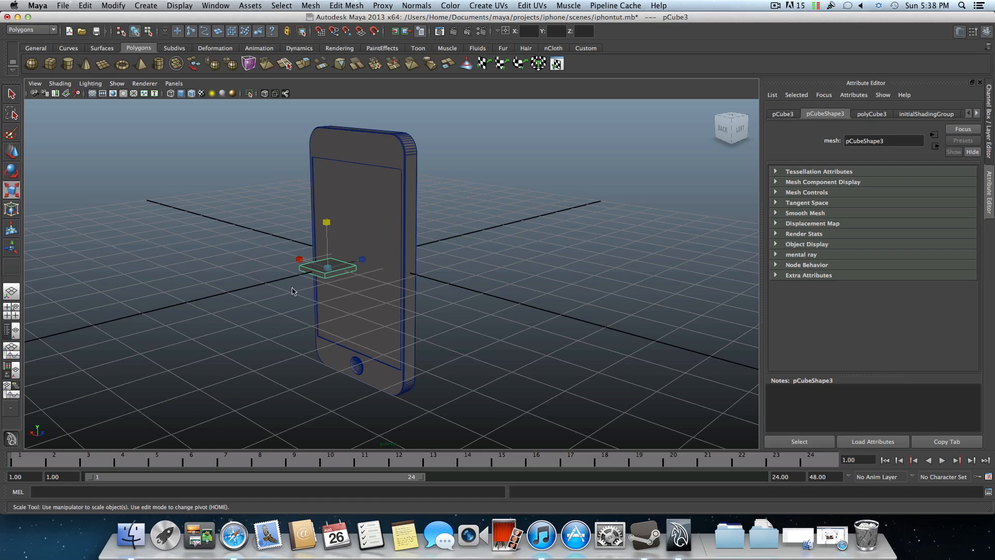
{"action": "mouse_move", "coordinate": [339, 274]}
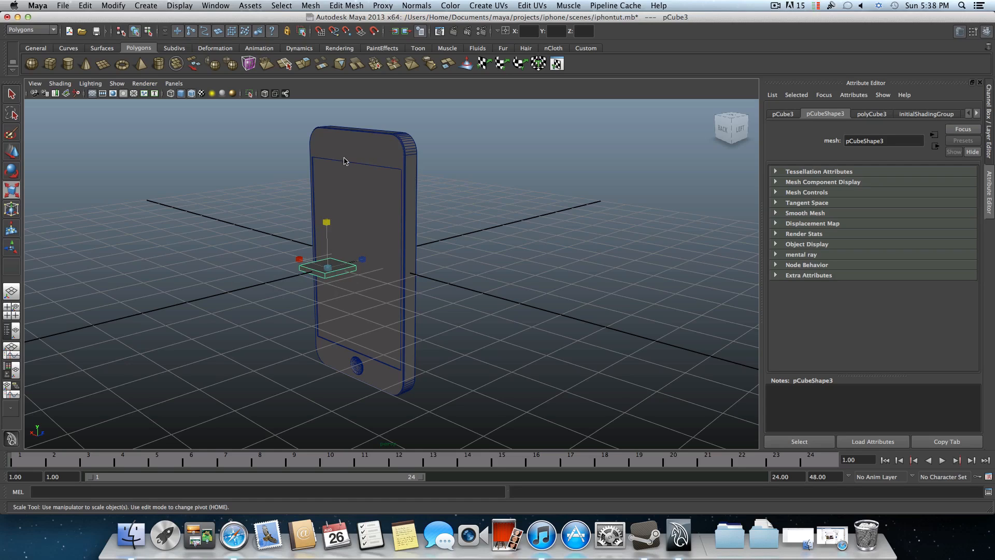
{"action": "mouse_move", "coordinate": [335, 214]}
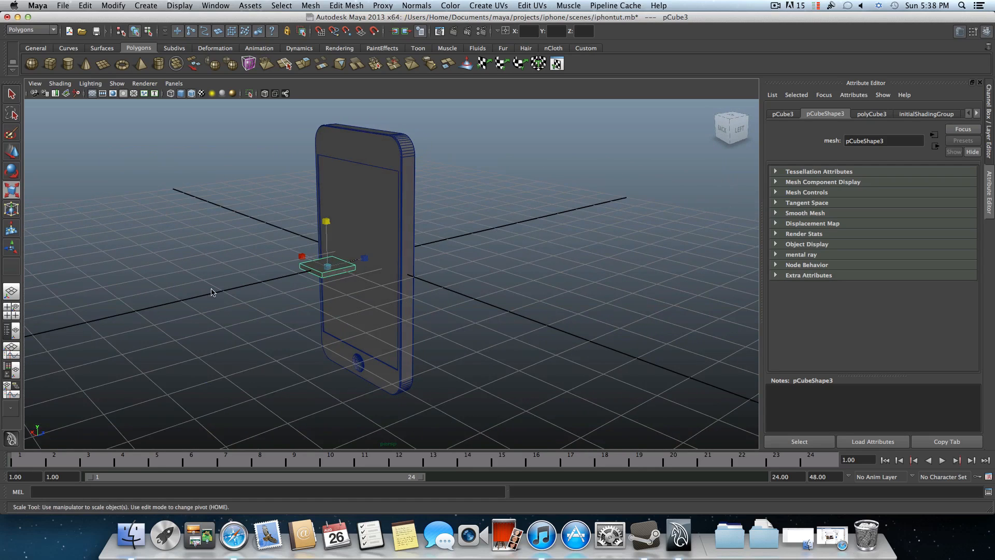
{"action": "mouse_move", "coordinate": [151, 299]}
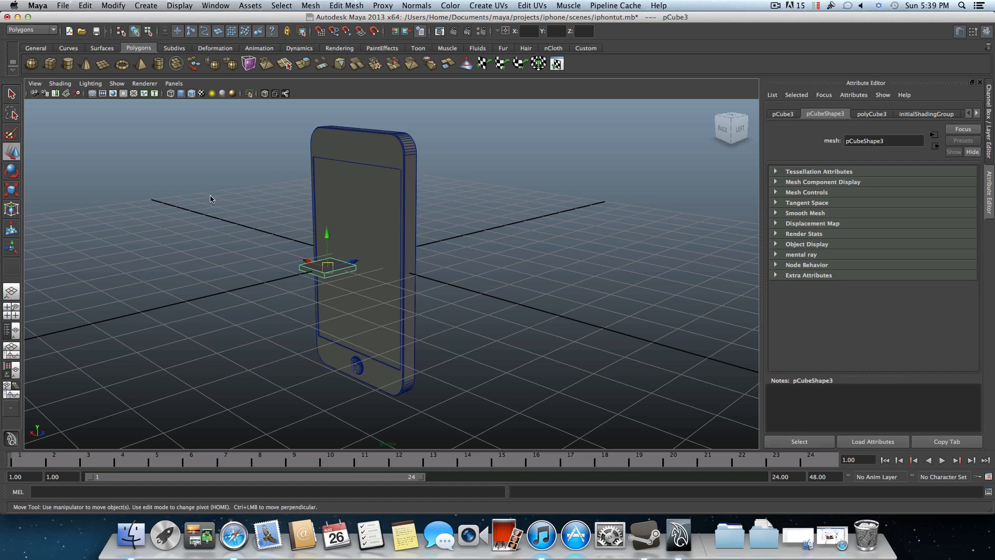
{"action": "left_click_drag", "start_coordinate": [325, 232], "coordinate": [328, 342]}
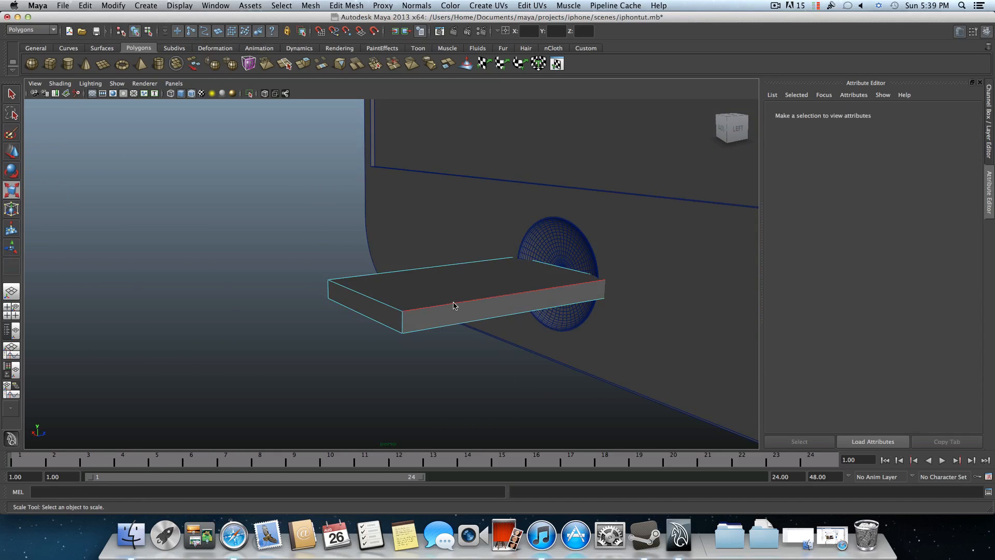
- Bevel the slab's side edges with Offset 0.5 and 6 segments
{"action": "left_click", "coordinate": [454, 305]}
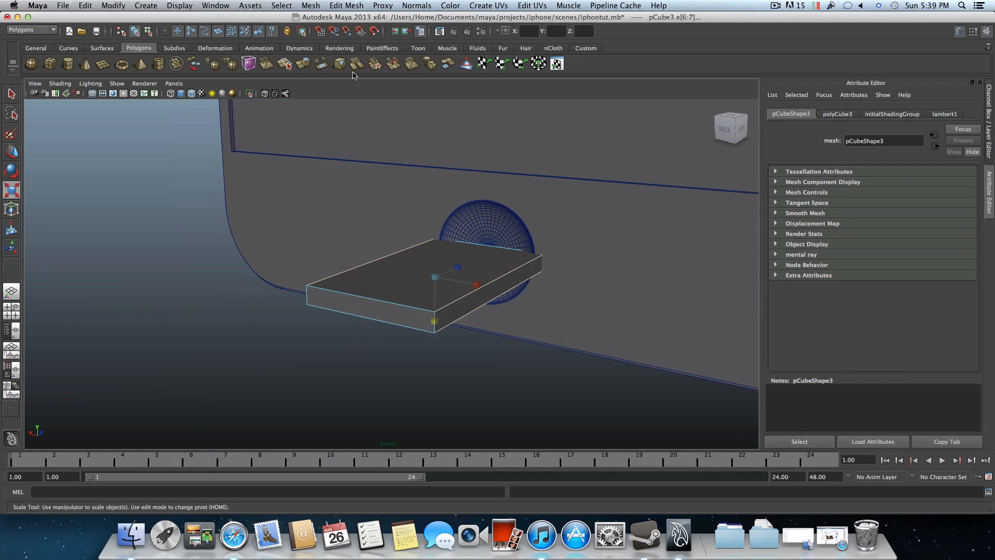
{"action": "left_click", "coordinate": [346, 5]}
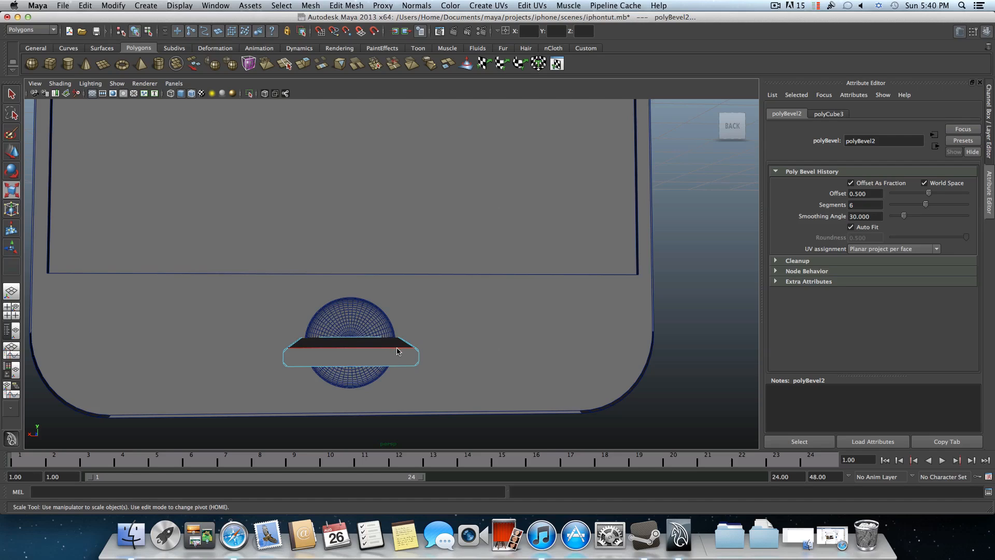
- Move the bevelled slab up near the top of the phone's back, viewed from behind
{"action": "left_click", "coordinate": [349, 346]}
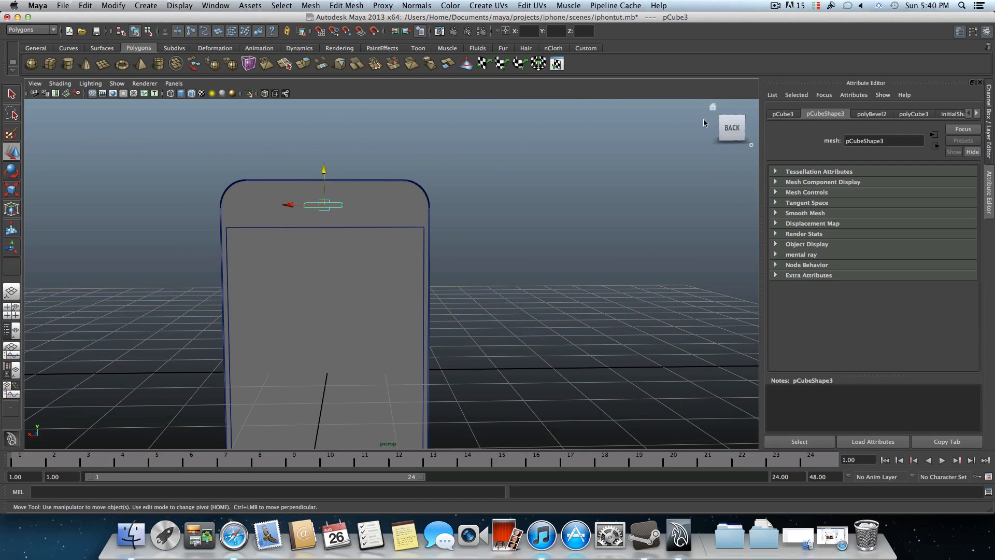
{"action": "mouse_move", "coordinate": [693, 130]}
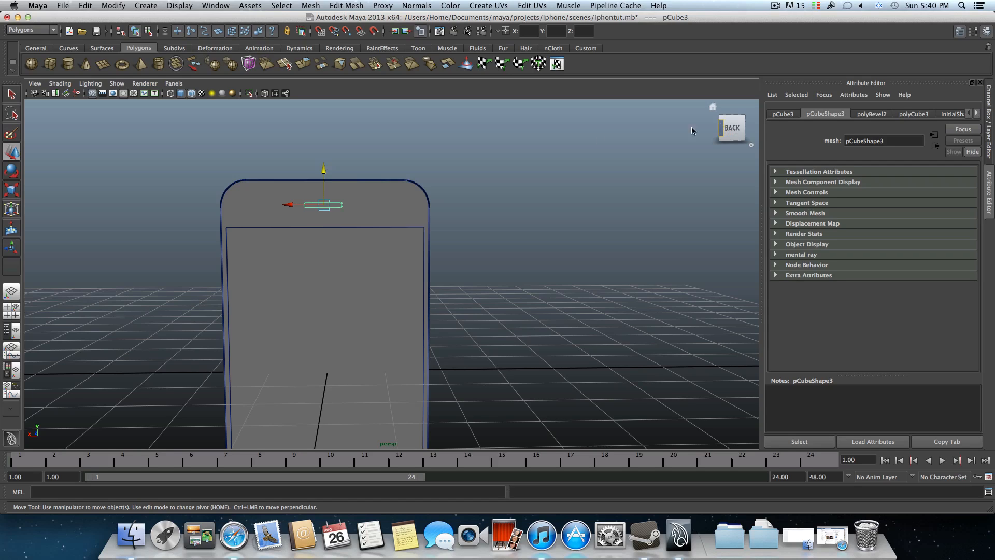
{"action": "mouse_move", "coordinate": [710, 124]}
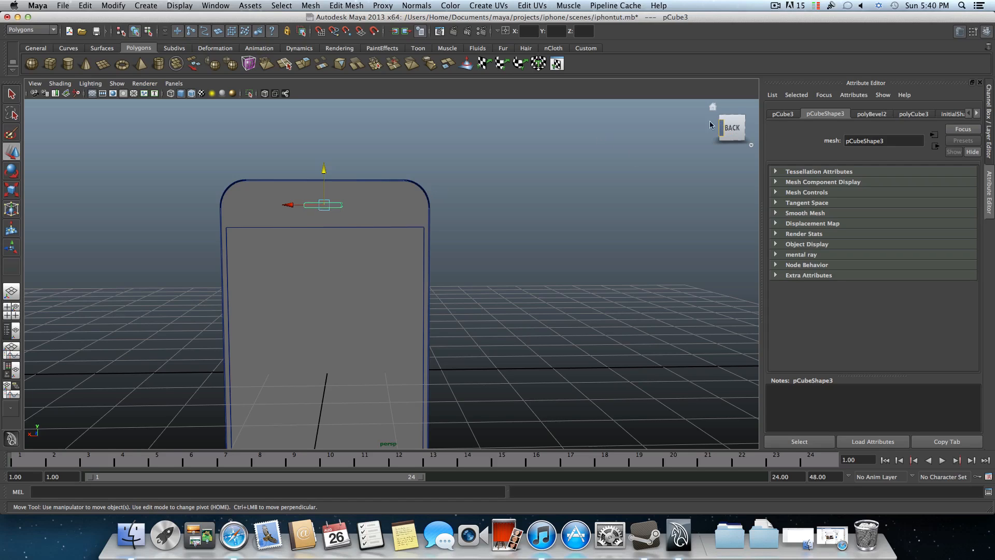
{"action": "left_click", "coordinate": [731, 127]}
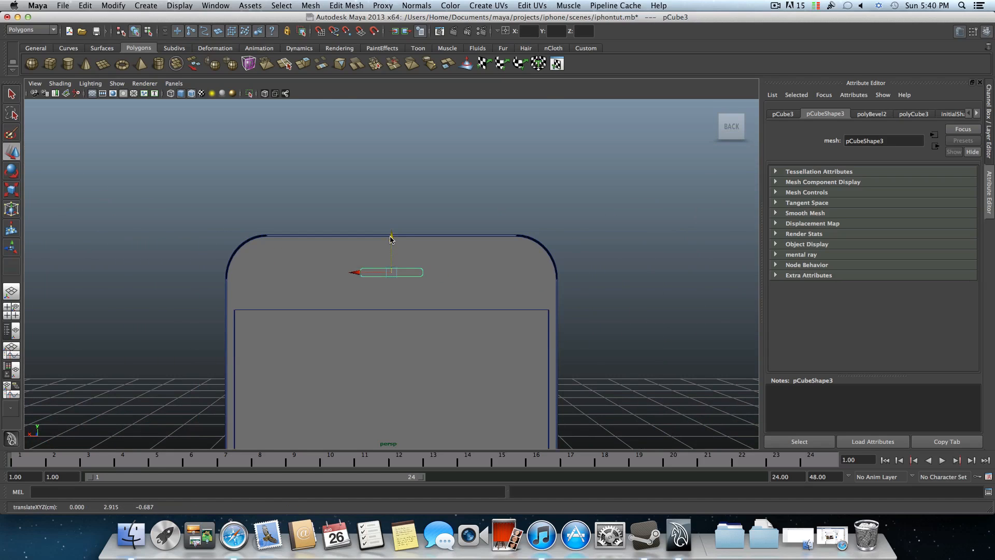
{"action": "mouse_move", "coordinate": [392, 238]}
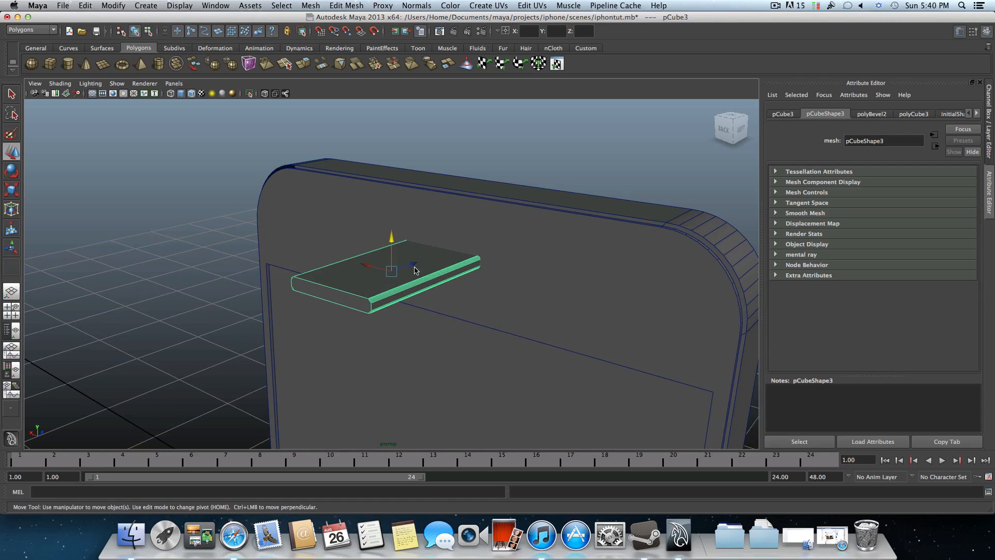
{"action": "key", "text": "r"}
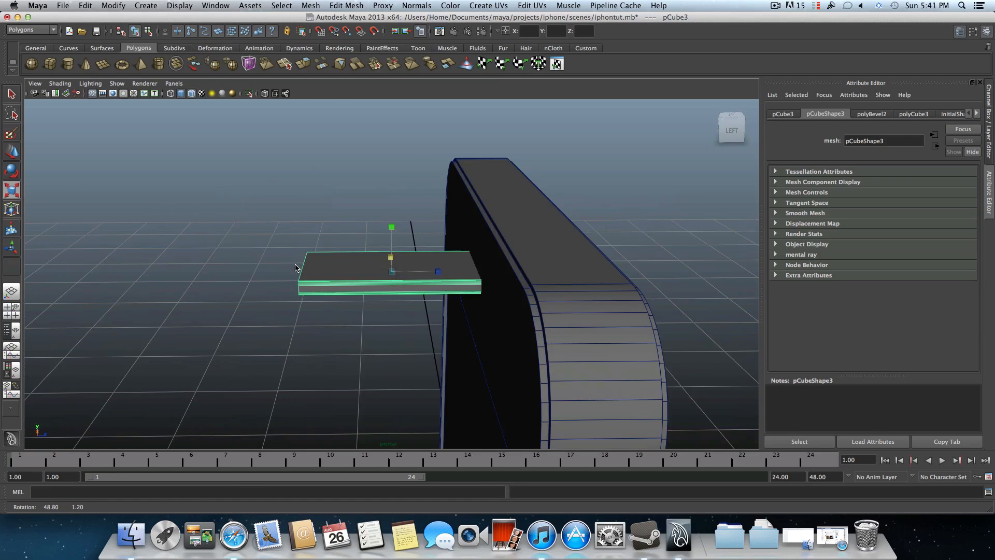
- Turn X-Ray back on and select the phone body together with the slab
{"action": "left_click", "coordinate": [60, 83]}
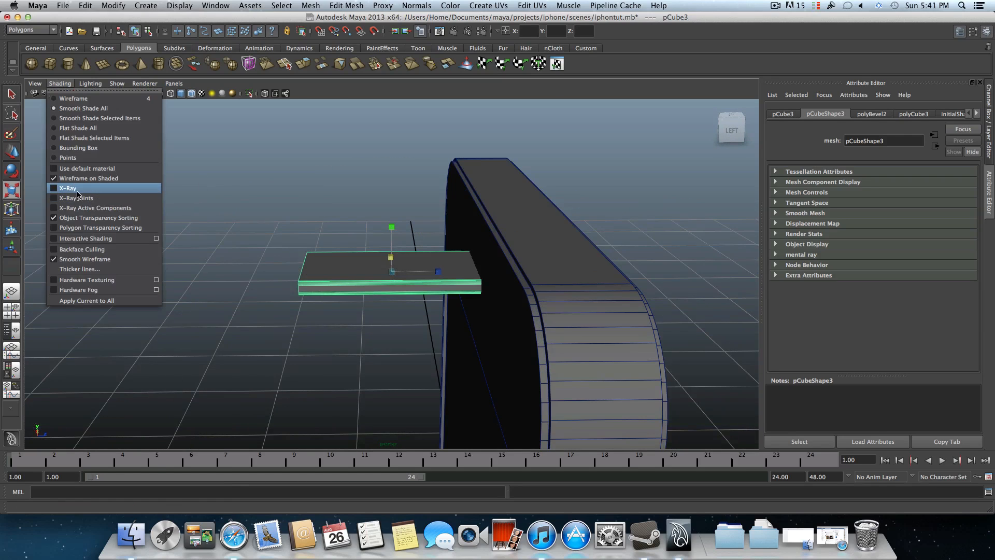
{"action": "left_click", "coordinate": [68, 187]}
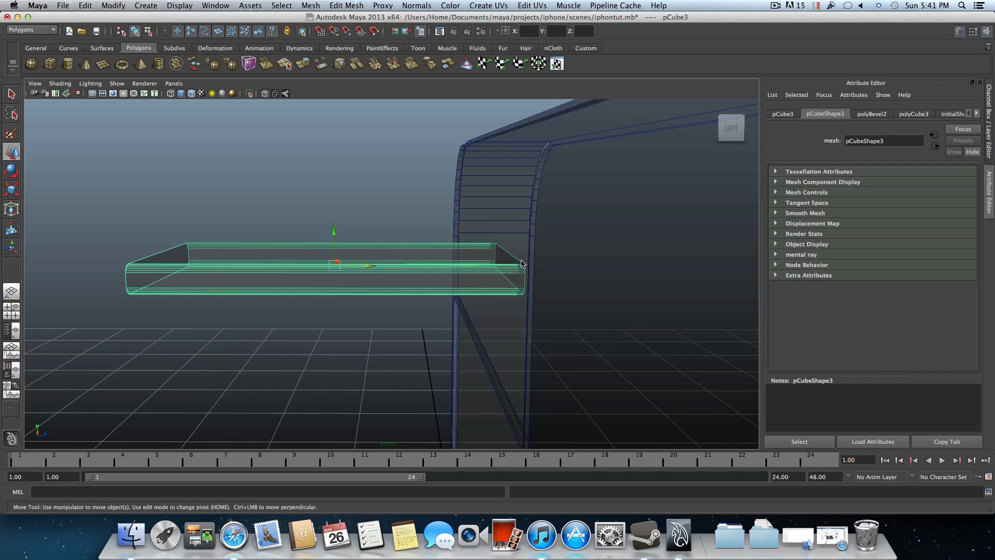
{"action": "mouse_move", "coordinate": [520, 263]}
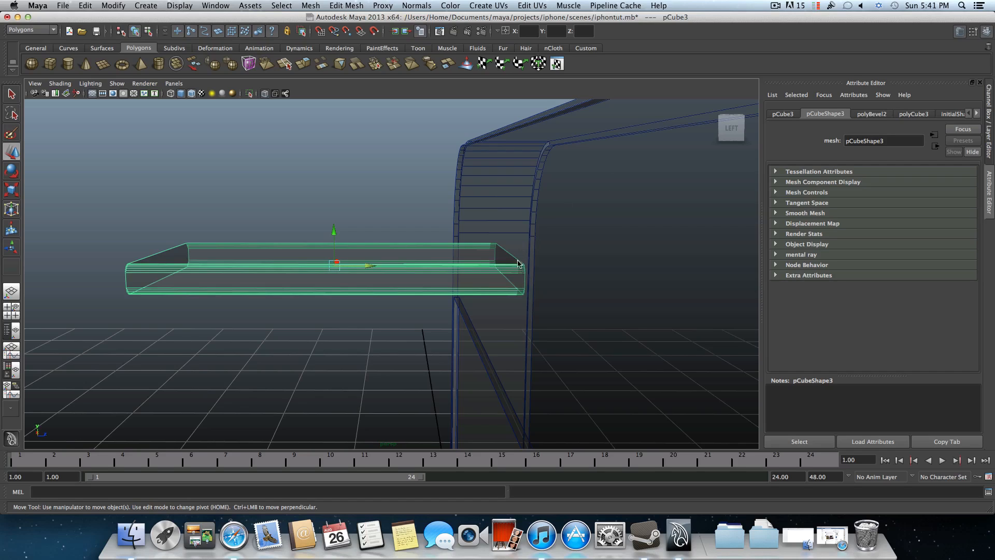
{"action": "mouse_move", "coordinate": [522, 274]}
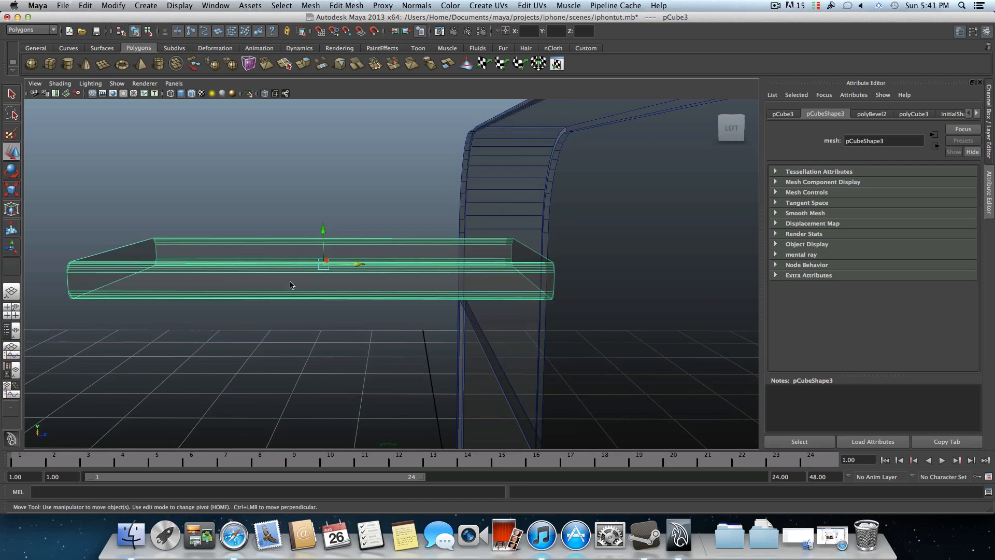
{"action": "mouse_move", "coordinate": [334, 269]}
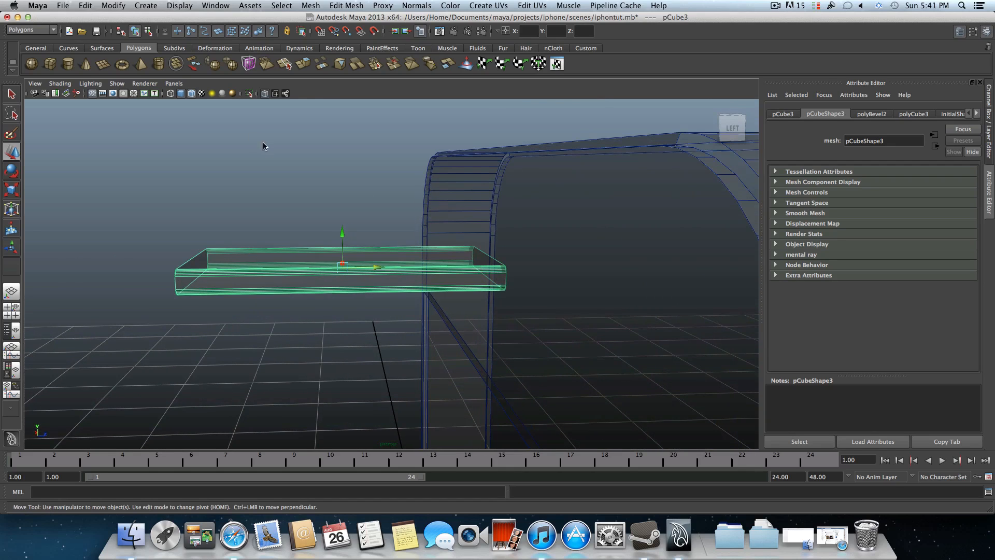
{"action": "left_click", "coordinate": [438, 279]}
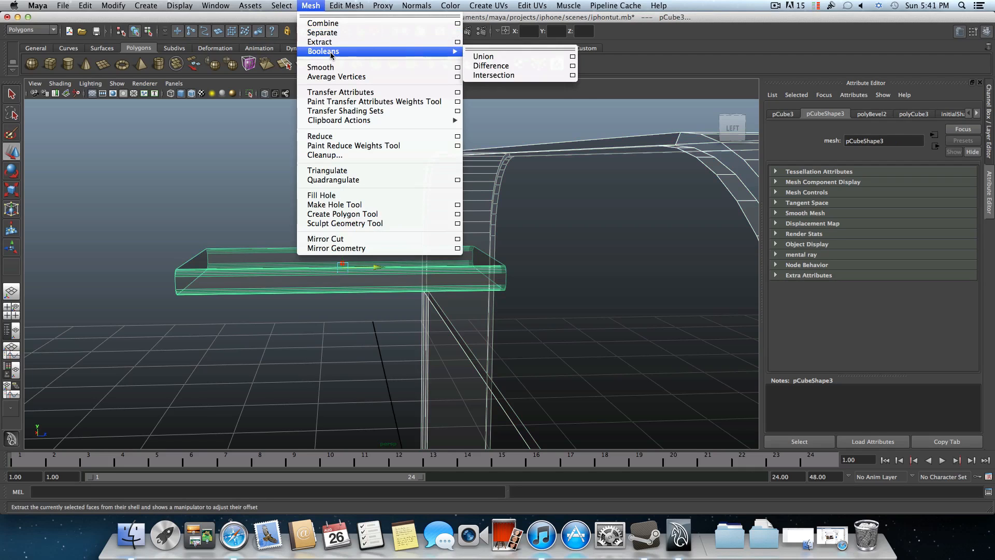
- Subtract the slab from the phone body with a boolean Difference
{"action": "left_click", "coordinate": [491, 65]}
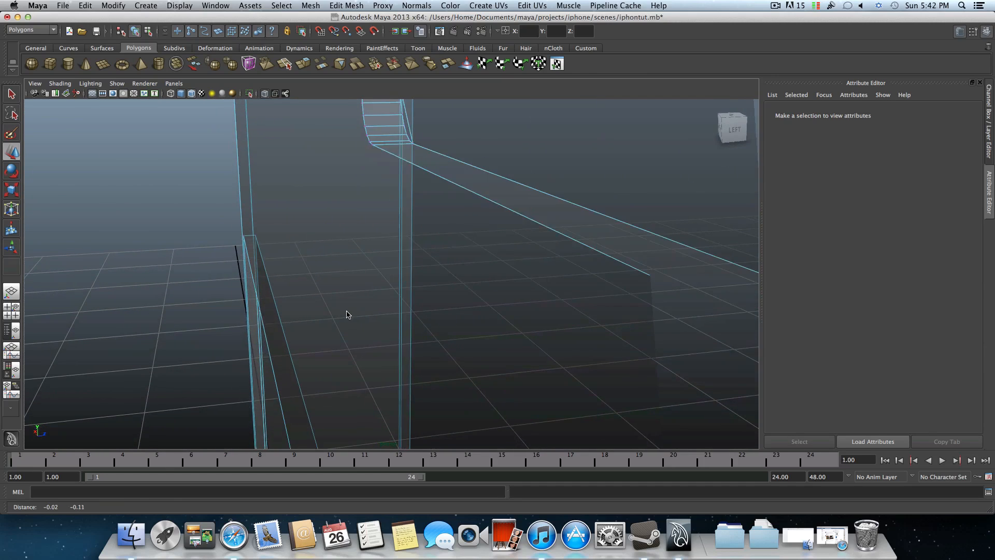
{"action": "left_click", "coordinate": [365, 219]}
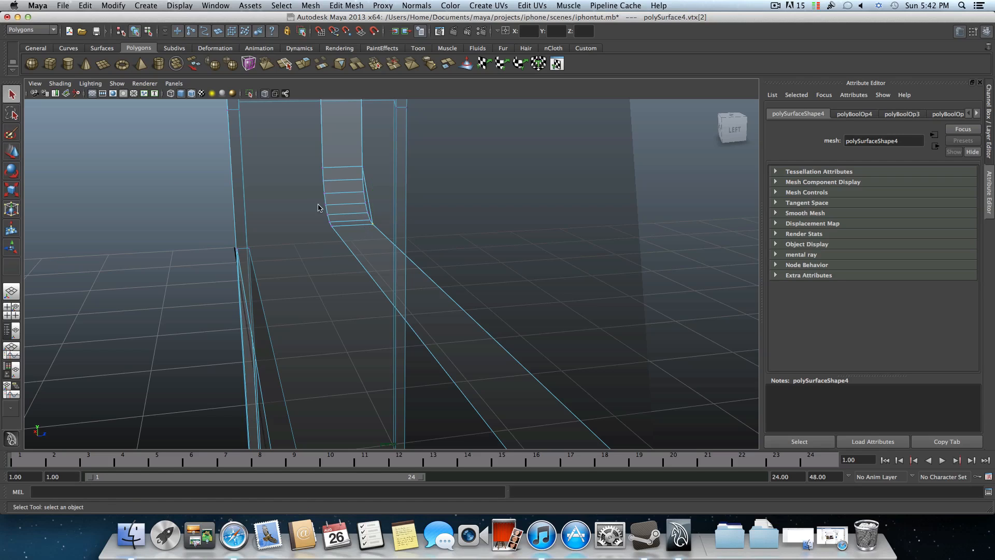
{"action": "left_click", "coordinate": [370, 215]}
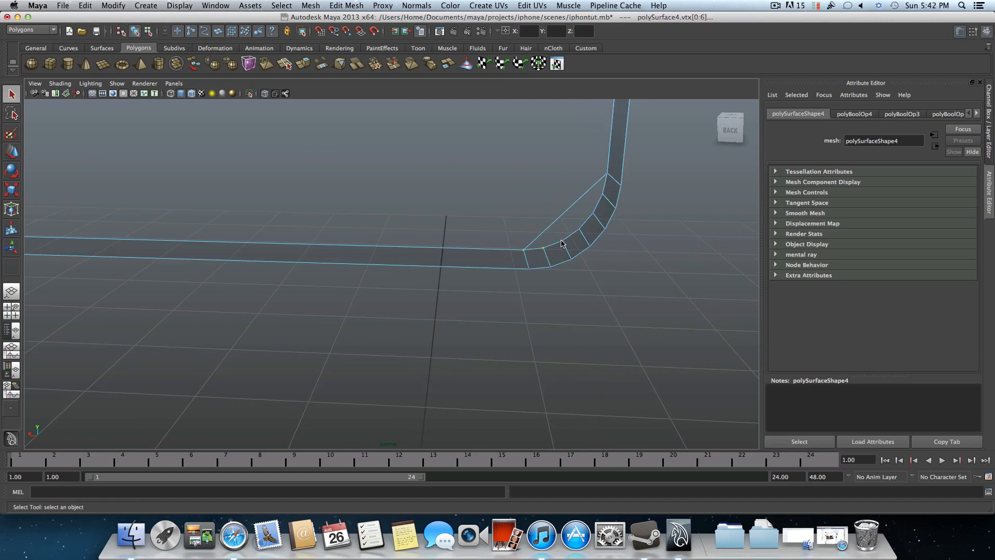
{"action": "mouse_move", "coordinate": [596, 214]}
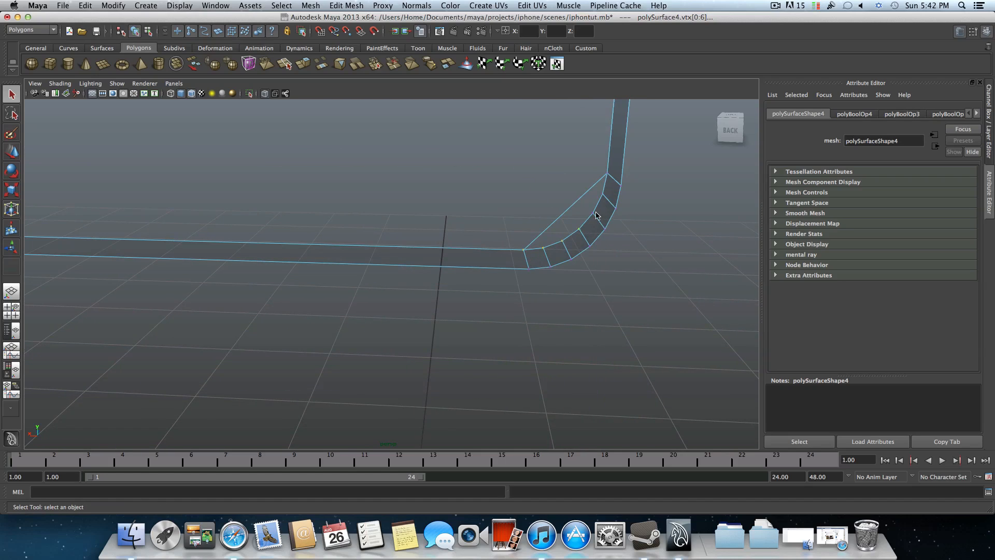
{"action": "mouse_move", "coordinate": [605, 183]}
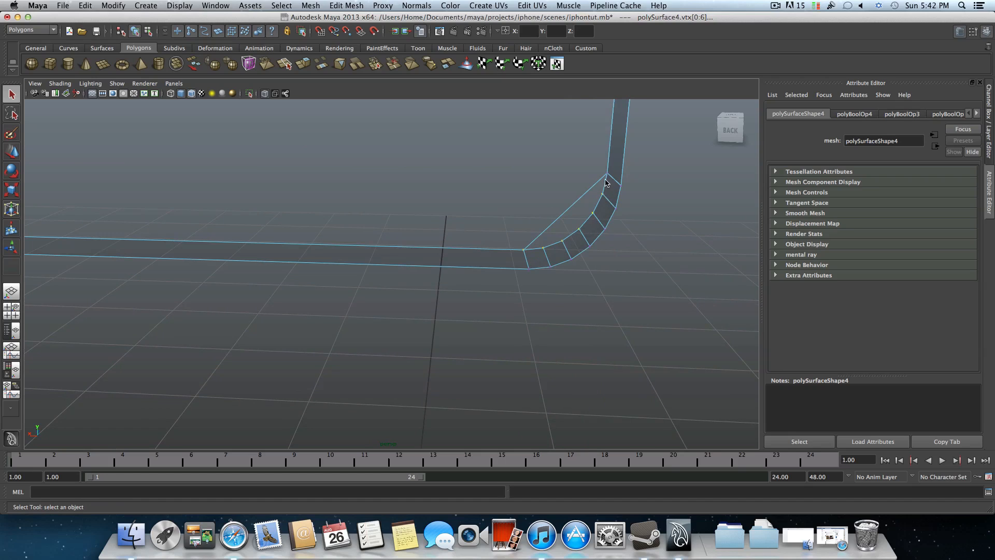
{"action": "mouse_move", "coordinate": [601, 176]}
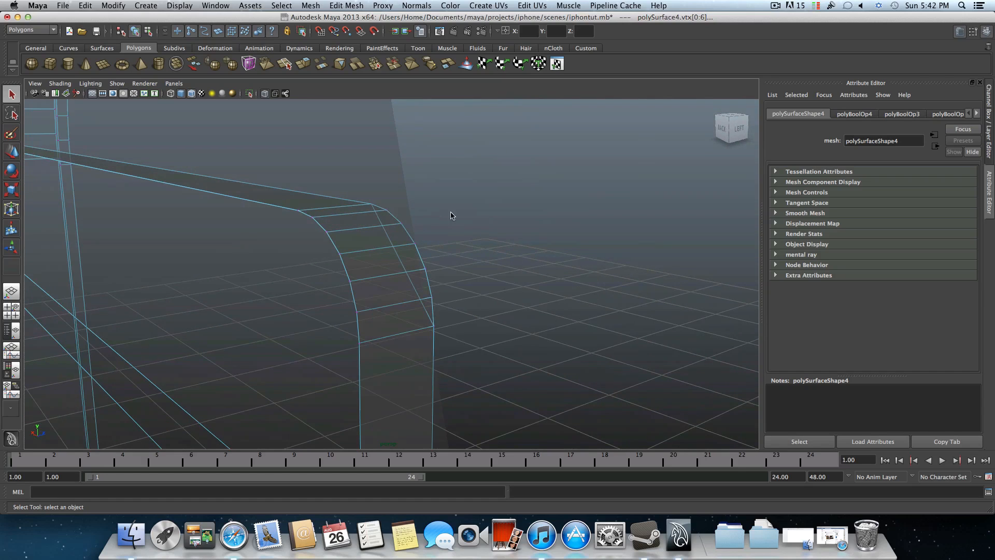
{"action": "mouse_move", "coordinate": [447, 262]}
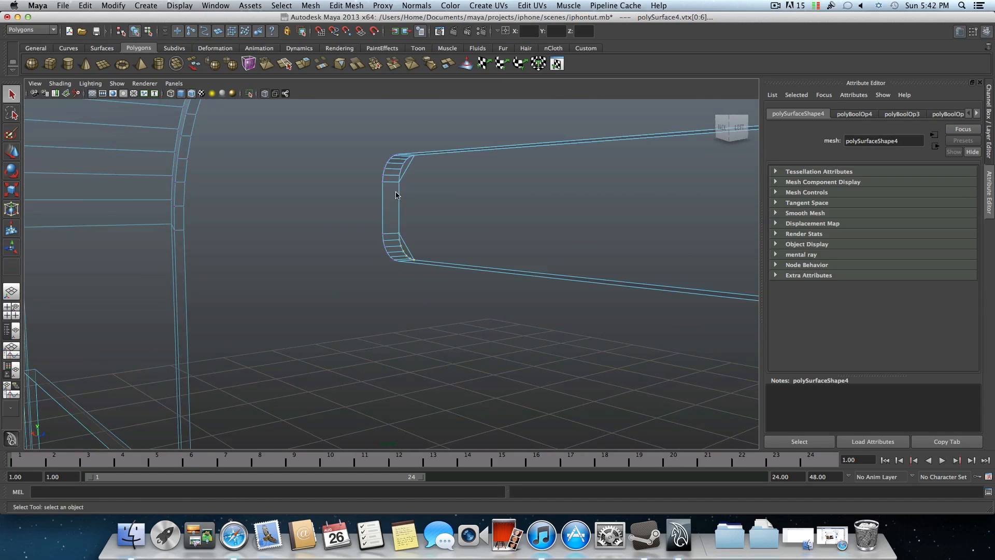
{"action": "left_click_drag", "start_coordinate": [397, 194], "coordinate": [419, 190]}
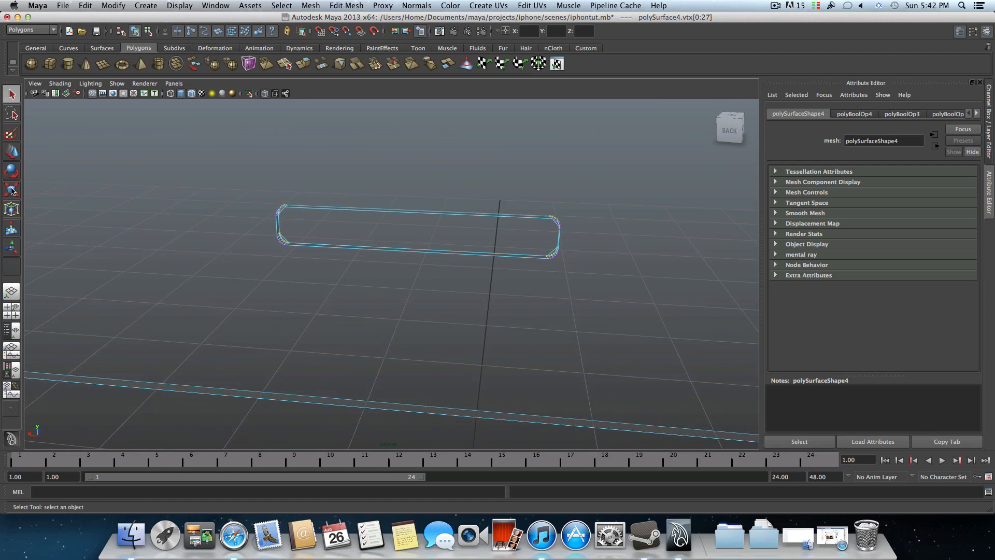
- Scale the selected slot vertices to reshape the hole, then return to object mode
{"action": "left_click", "coordinate": [11, 189]}
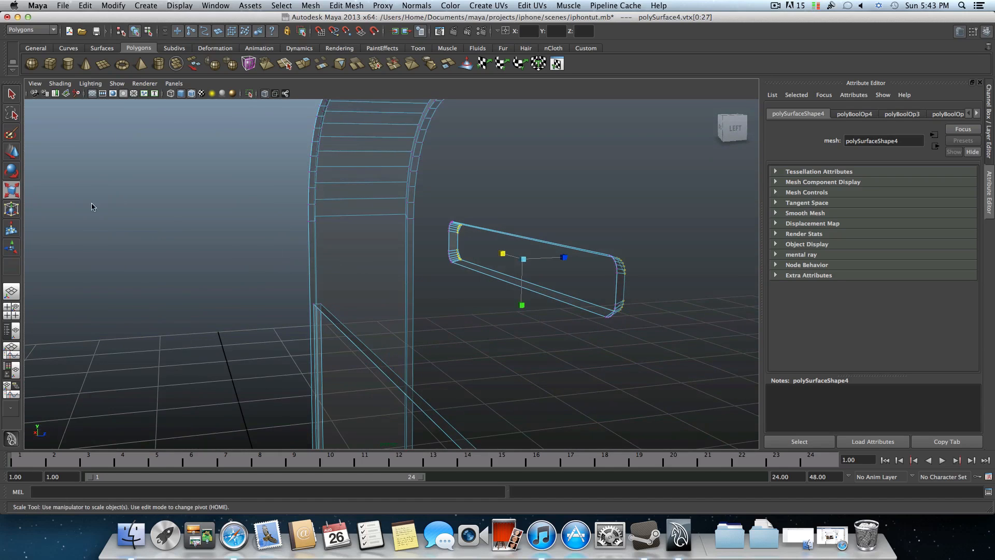
{"action": "key", "text": "w"}
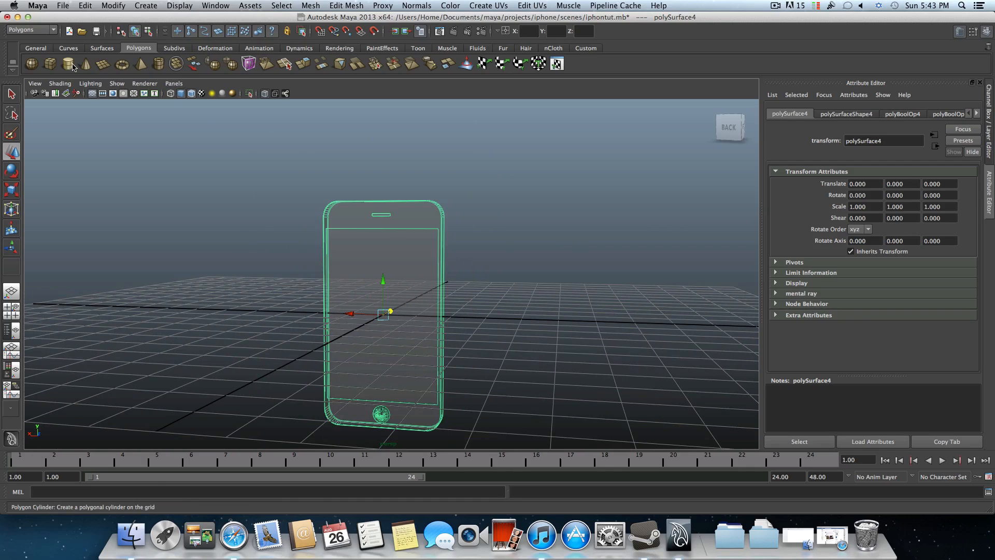
- Create a polygon cylinder and set its Rotate X to 90 in the Channel Box
{"action": "left_click", "coordinate": [67, 62]}
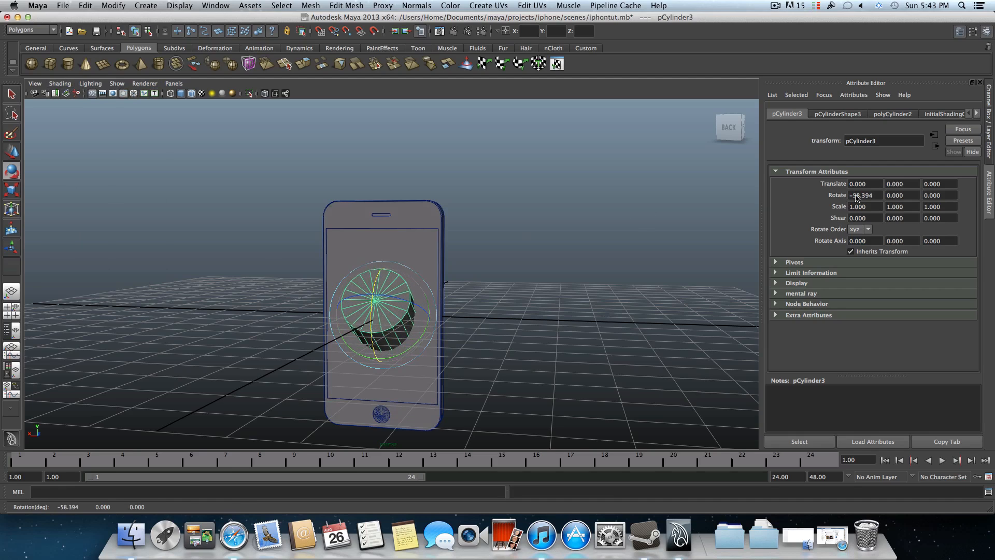
{"action": "left_click", "coordinate": [986, 32]}
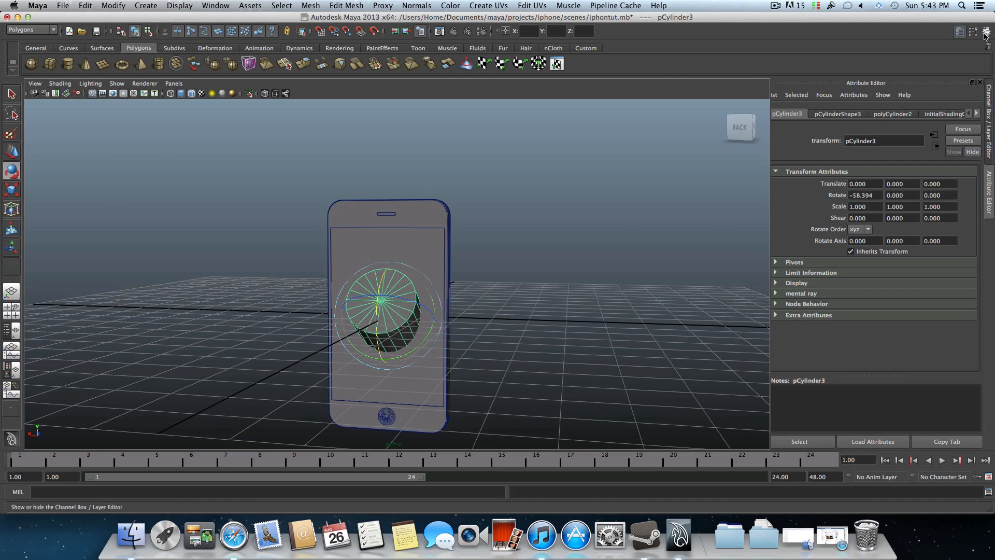
{"action": "left_click", "coordinate": [986, 31]}
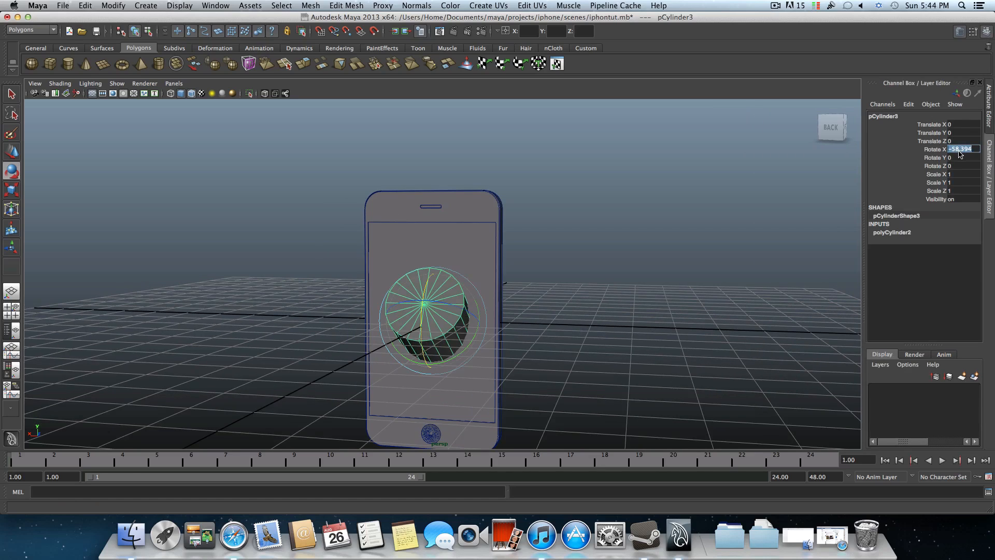
{"action": "type", "text": "90"}
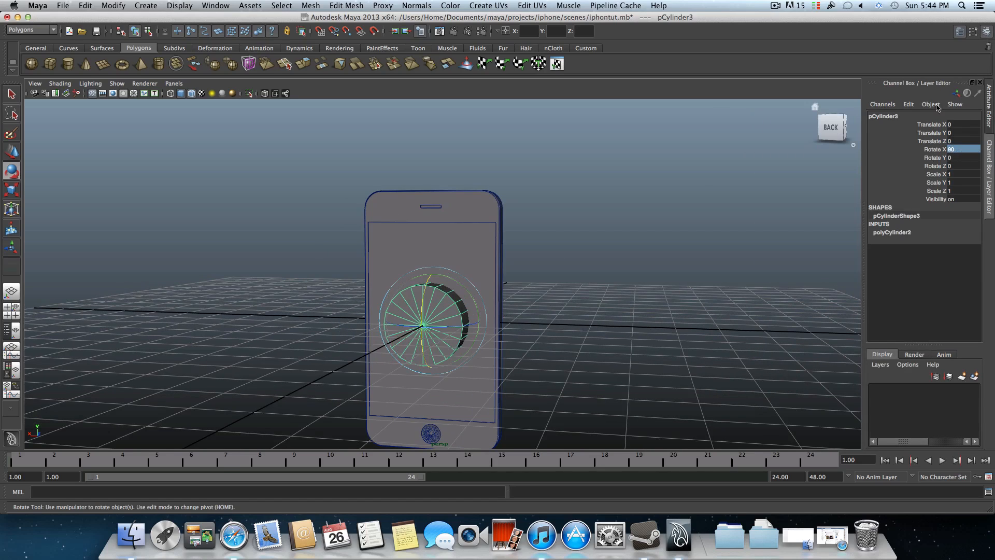
{"action": "left_click", "coordinate": [983, 31]}
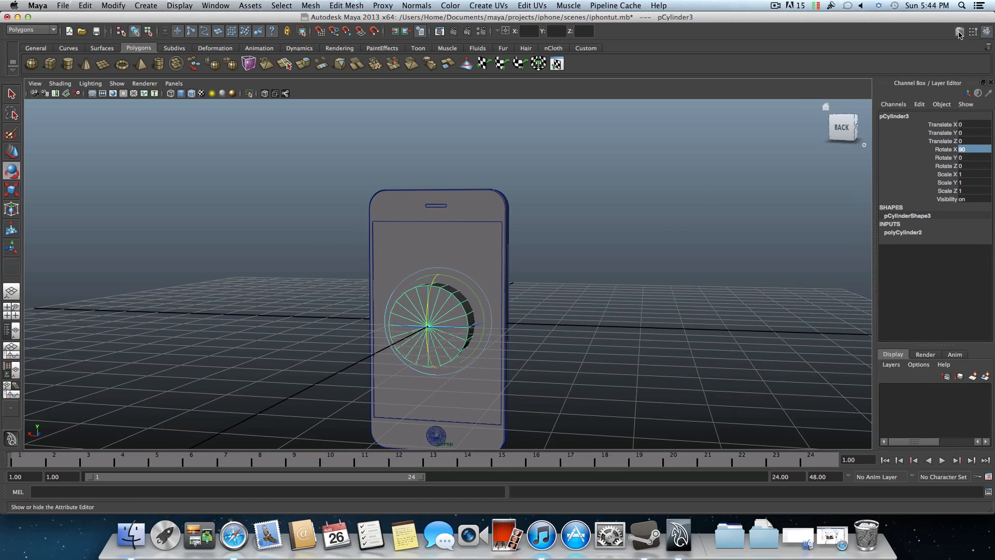
{"action": "left_click", "coordinate": [984, 32]}
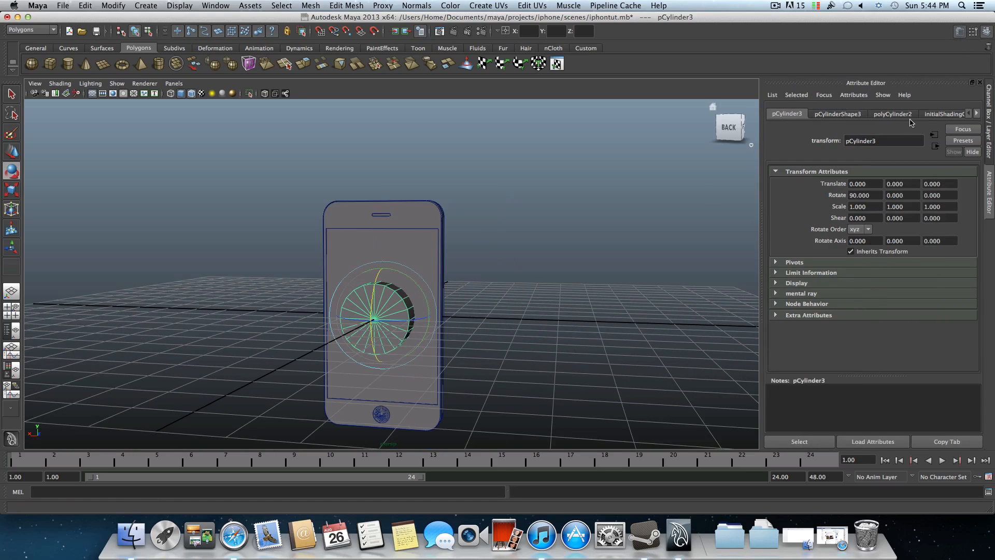
- Set the cylinder's Subdivisions Axis to 50 and Subdivisions Height to 11
{"action": "left_click", "coordinate": [892, 114]}
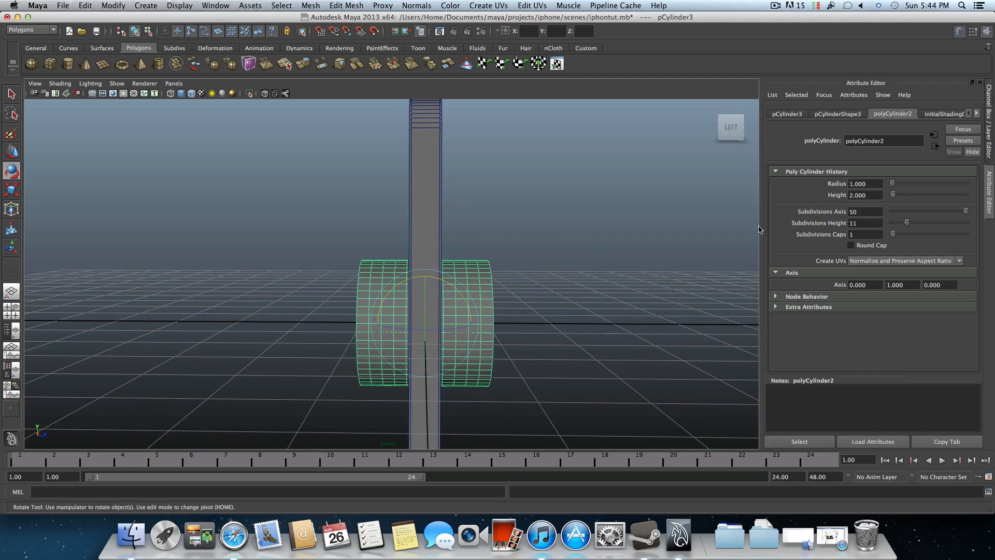
- Shrink the cylinder and move it beside the earpiece slot near the phone's top
{"action": "left_click", "coordinate": [11, 153]}
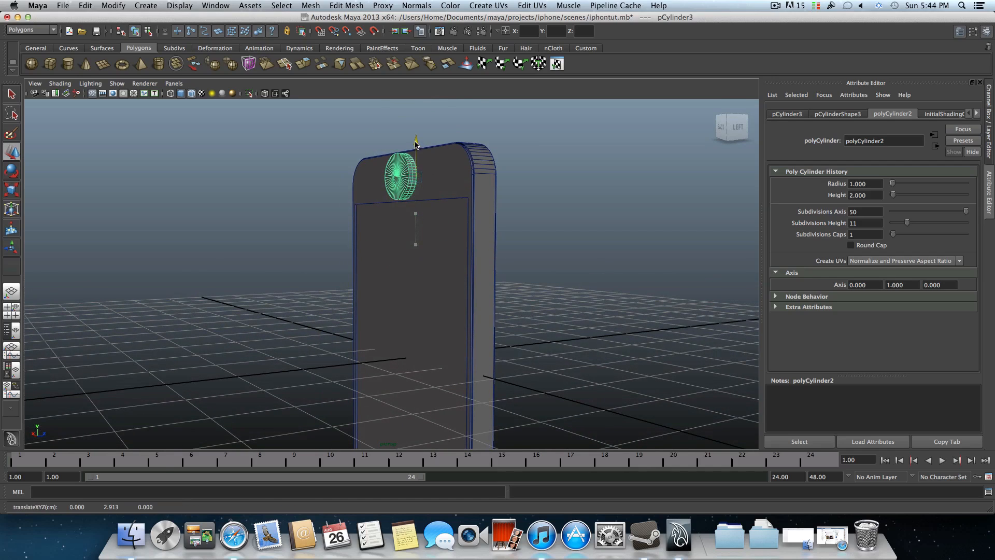
{"action": "mouse_move", "coordinate": [442, 180]}
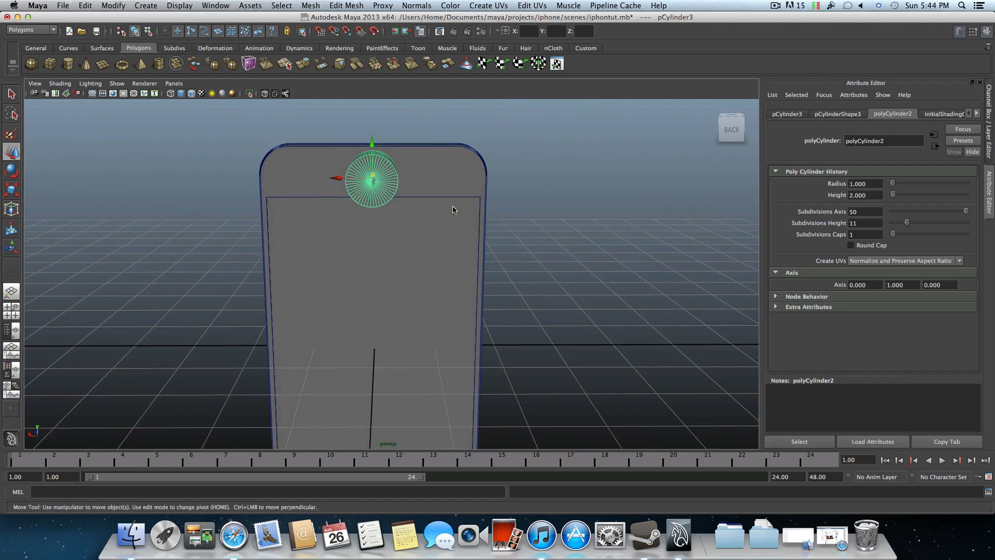
{"action": "key", "text": "r"}
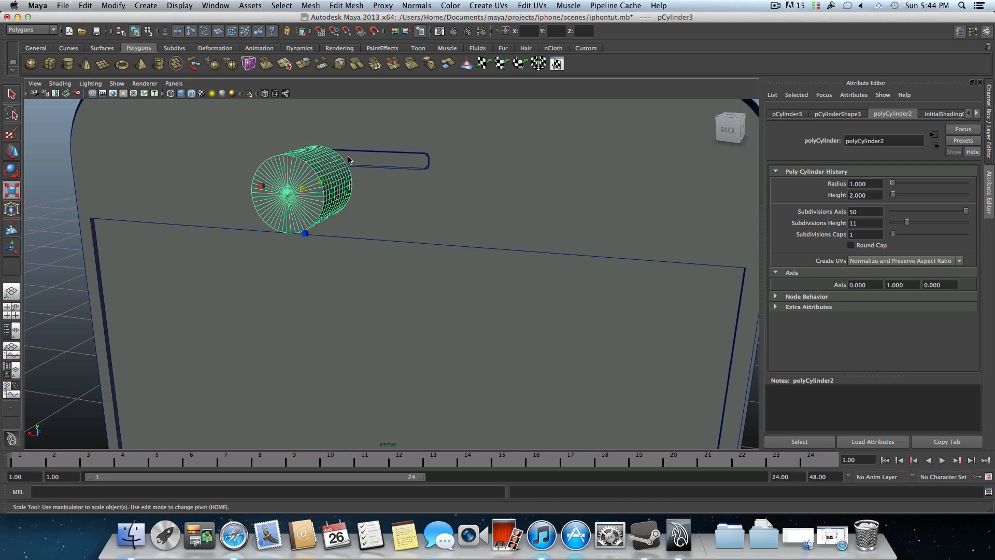
{"action": "mouse_move", "coordinate": [373, 172]}
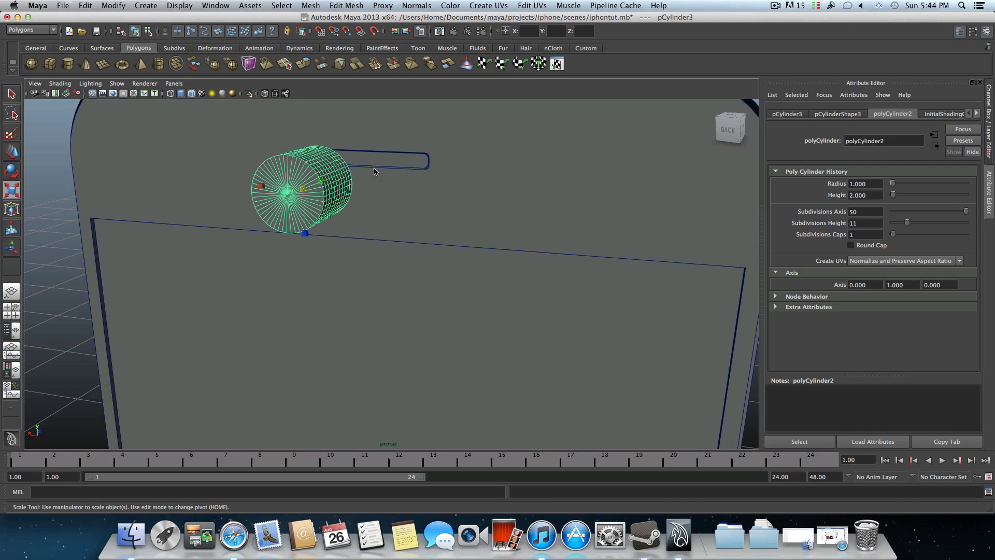
{"action": "mouse_move", "coordinate": [384, 156]}
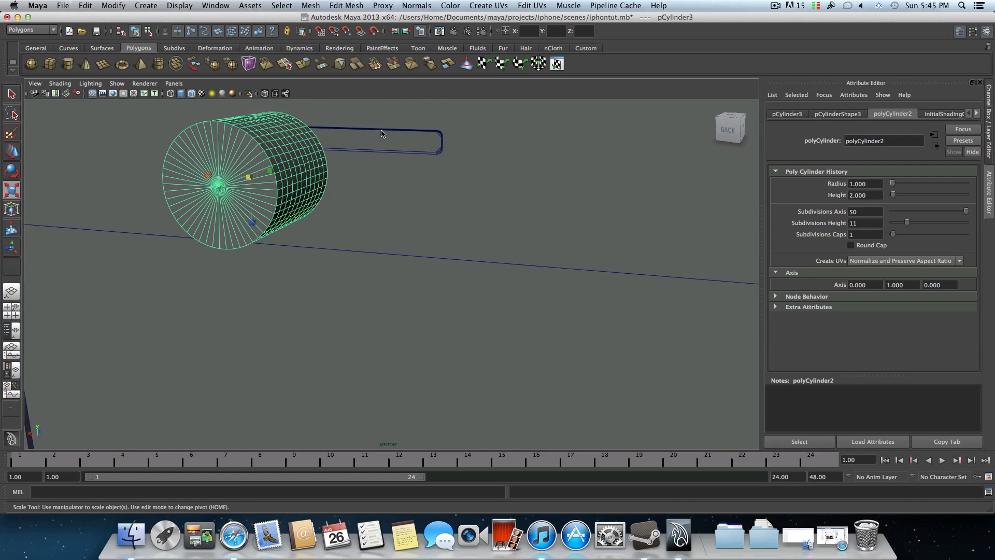
{"action": "mouse_move", "coordinate": [289, 181]}
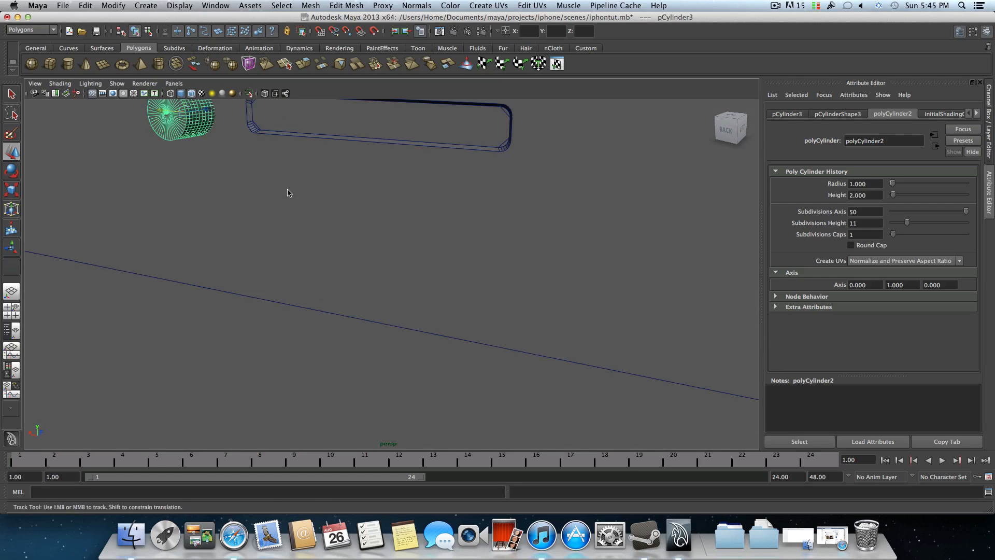
- Give the cylinder cutter 19 height subdivisions and shrink it beside the earpiece slot
{"action": "left_click_drag", "start_coordinate": [287, 193], "coordinate": [227, 218]}
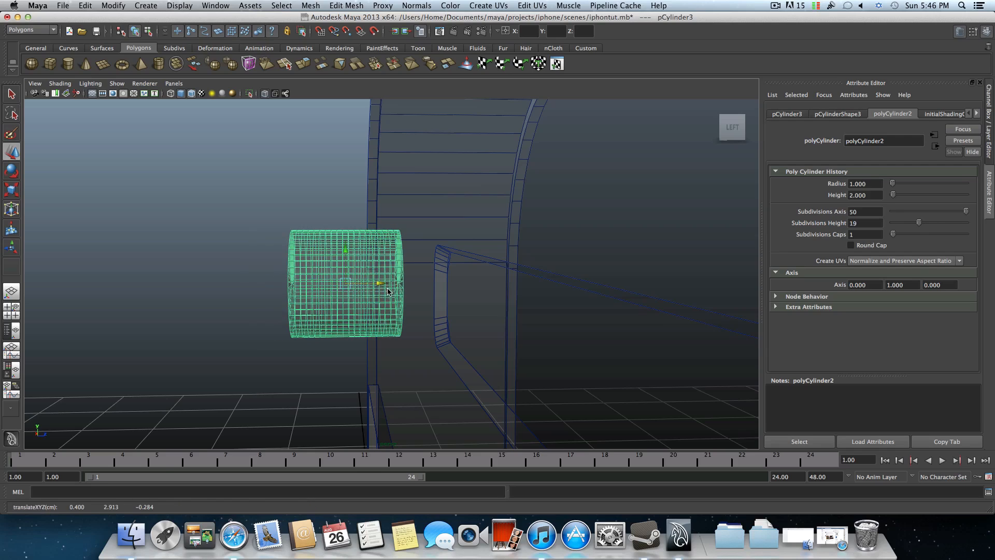
{"action": "left_click", "coordinate": [59, 83]}
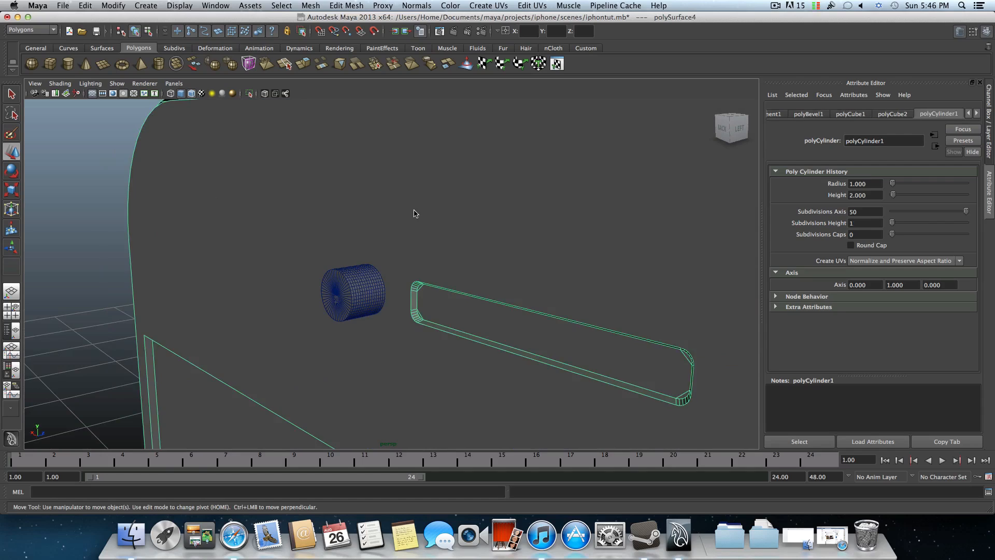
{"action": "mouse_move", "coordinate": [357, 289]}
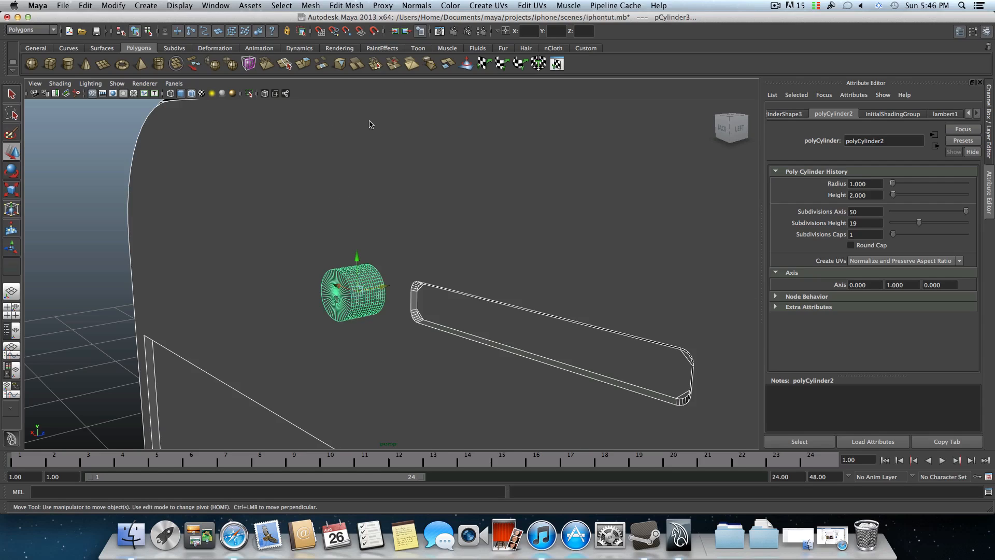
- Boolean-subtract the cylinder from the phone body with Mesh > Booleans > Difference
{"action": "left_click", "coordinate": [345, 5]}
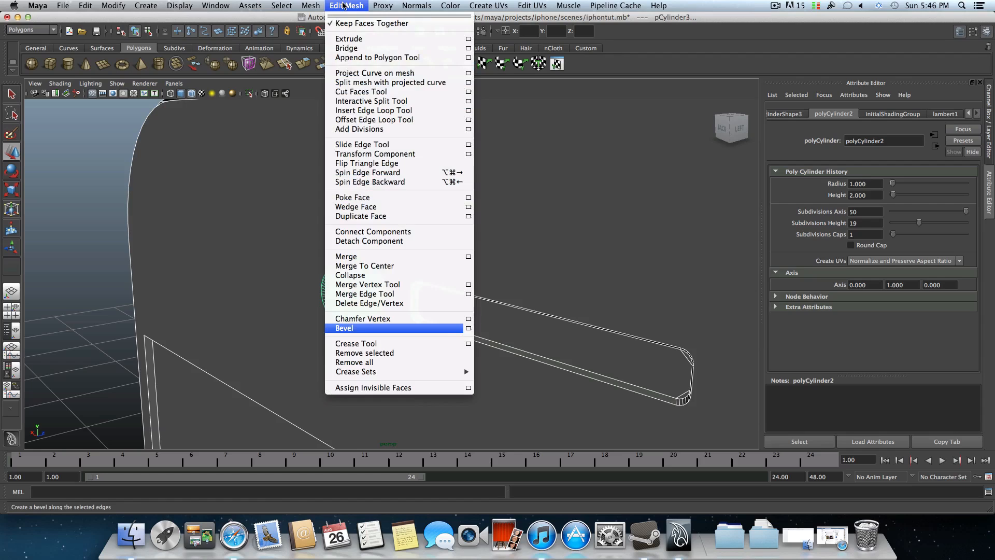
{"action": "left_click", "coordinate": [310, 6]}
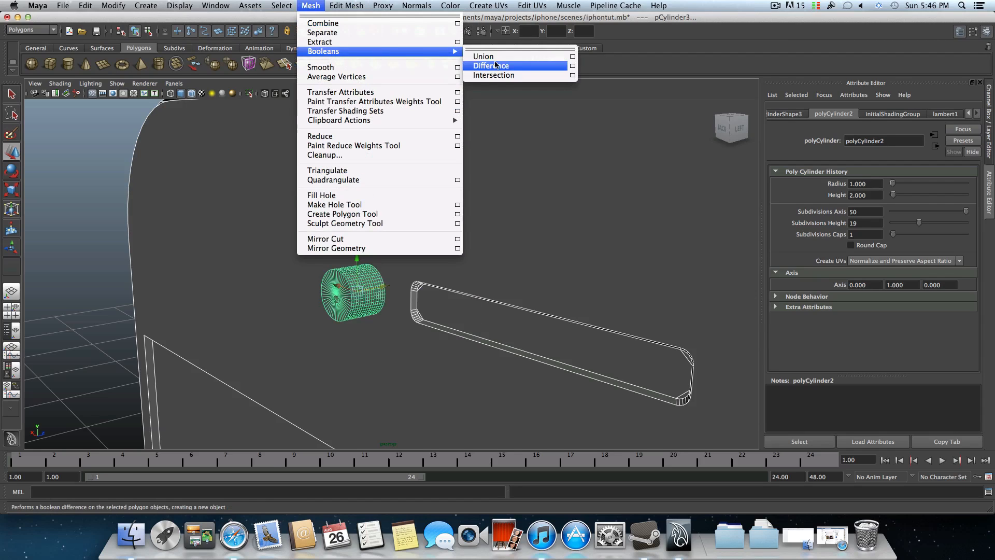
{"action": "left_click", "coordinate": [491, 66]}
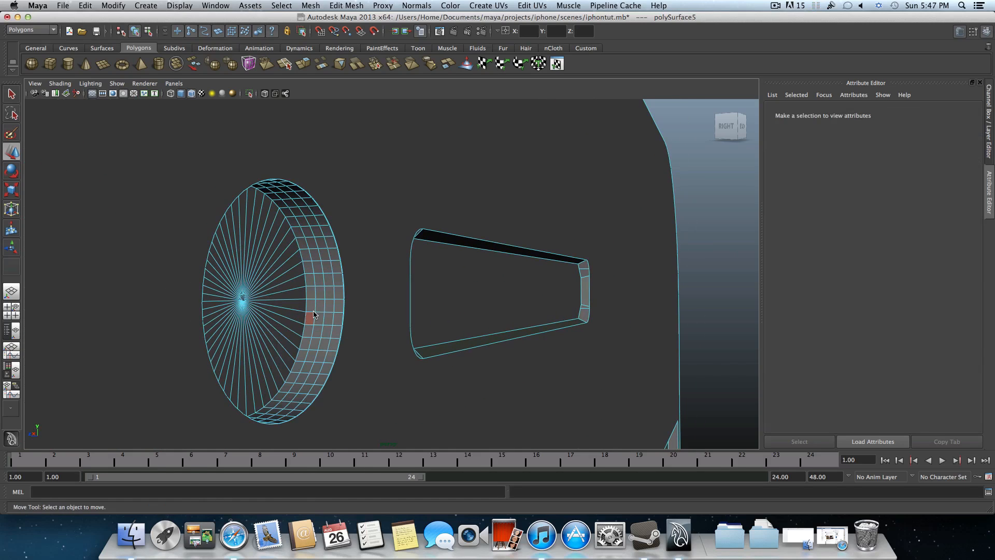
- Extrude the round hole's floor faces and inset them into a smaller concentric ring
{"action": "left_click", "coordinate": [308, 317]}
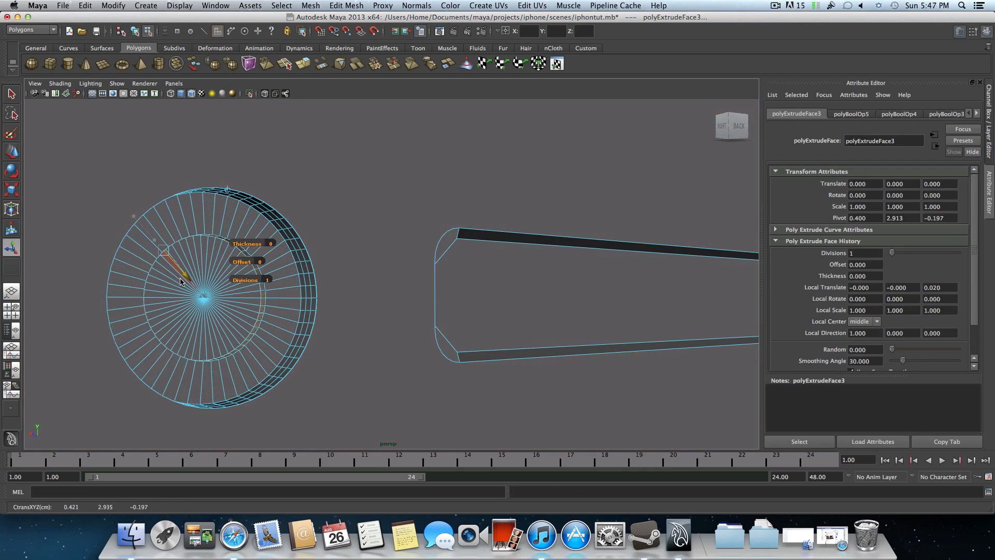
{"action": "left_click_drag", "start_coordinate": [184, 266], "coordinate": [193, 285]}
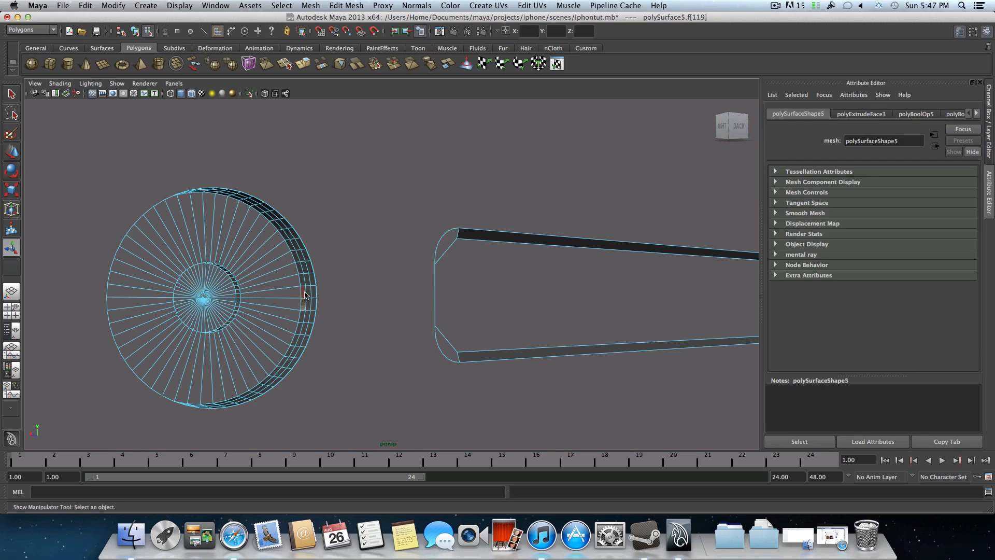
{"action": "mouse_move", "coordinate": [304, 282]}
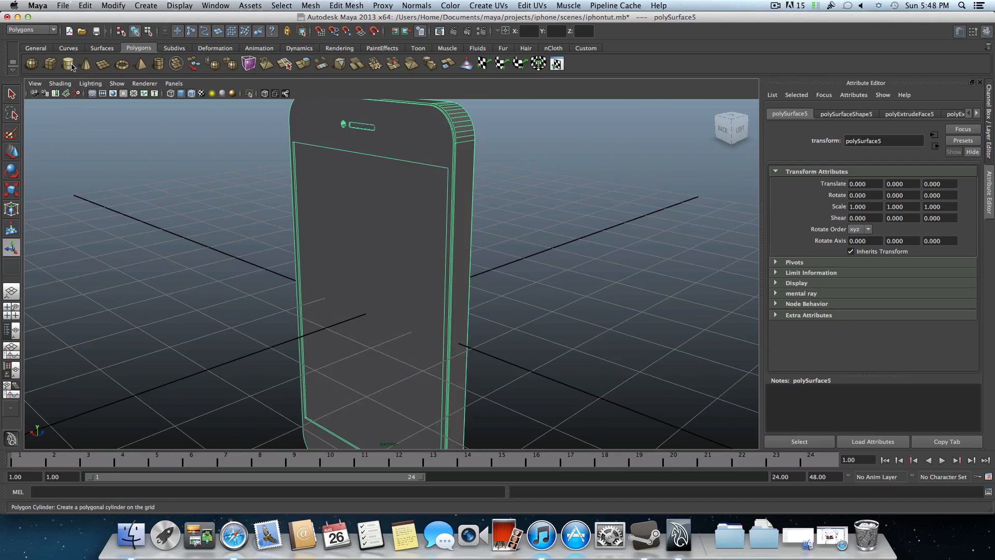
- Create a 50-sided cylinder with Rotate X 90, Round Cap and 36 cap subdivisions
{"action": "left_click", "coordinate": [50, 63]}
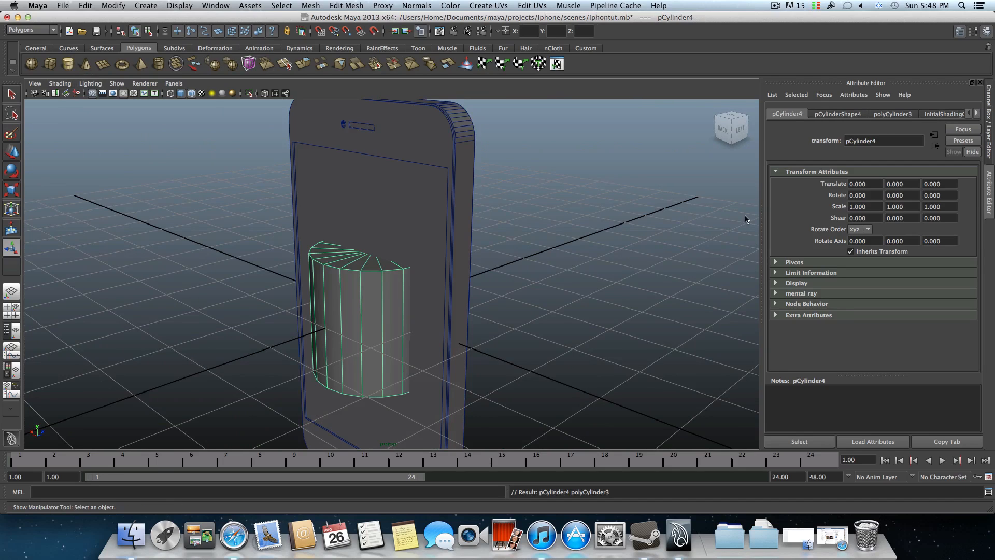
{"action": "mouse_move", "coordinate": [340, 345]}
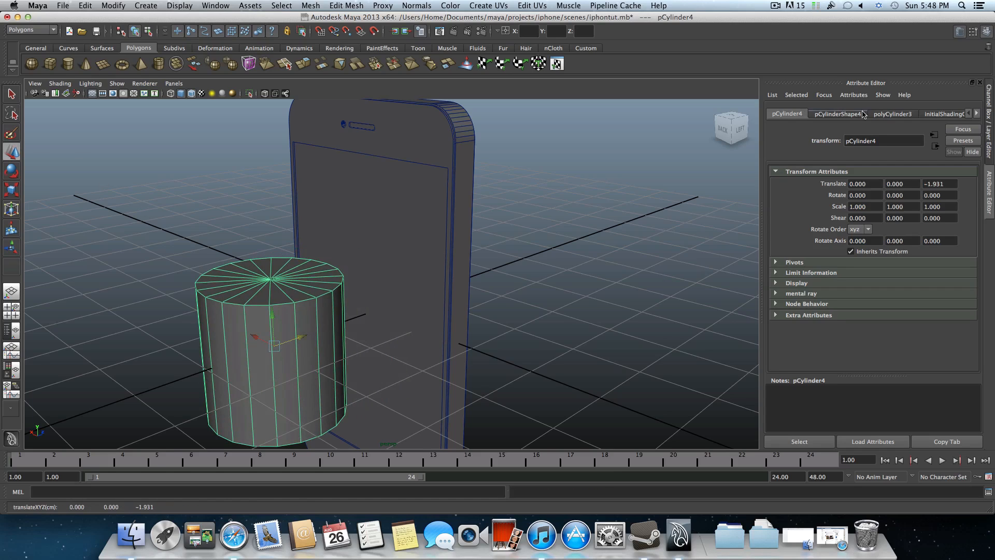
{"action": "left_click", "coordinate": [891, 114]}
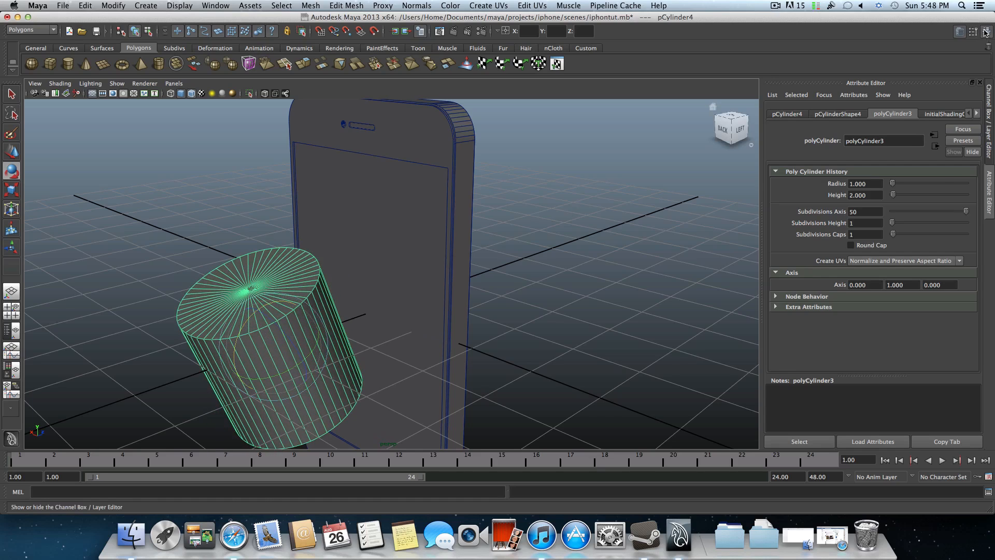
{"action": "left_click", "coordinate": [984, 31]}
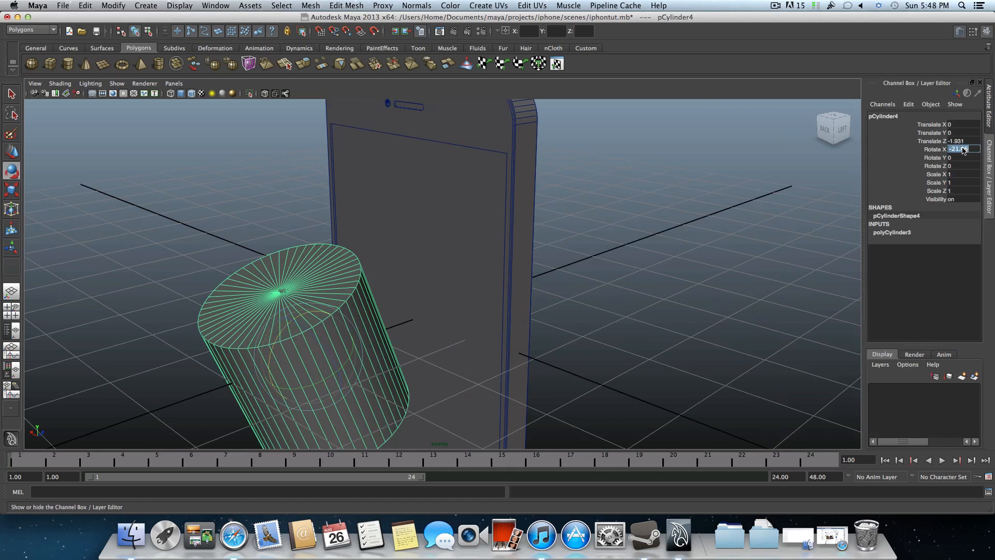
{"action": "type", "text": "90"}
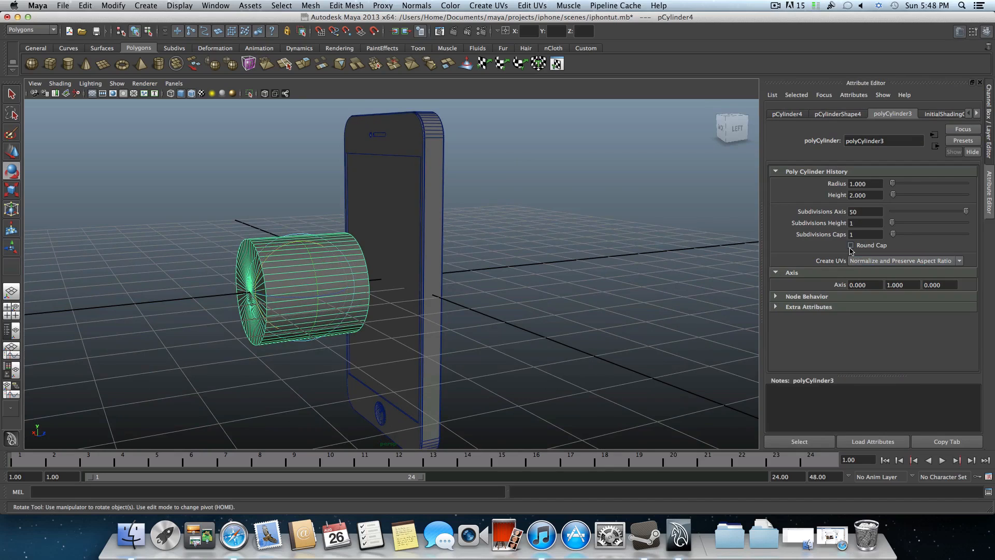
{"action": "left_click", "coordinate": [850, 246]}
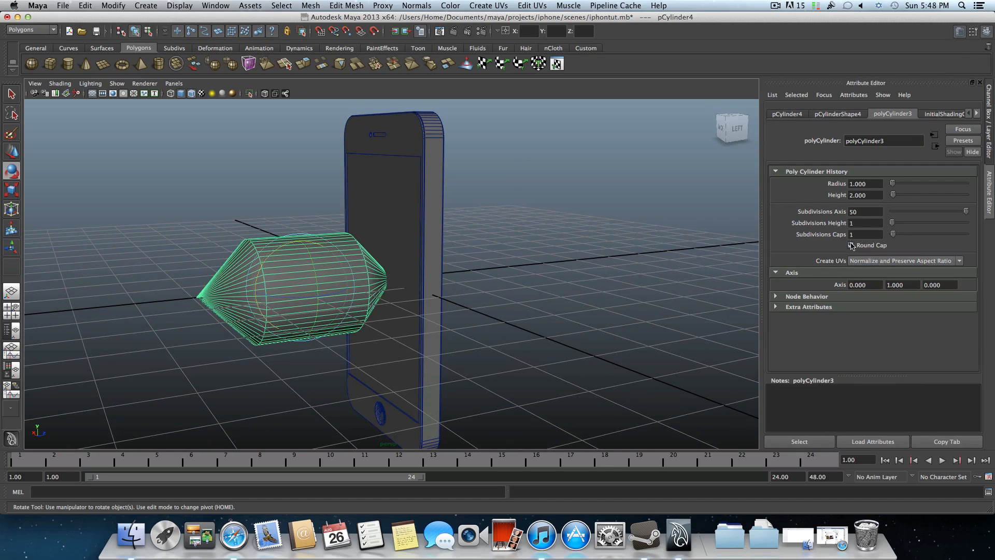
{"action": "left_click", "coordinate": [850, 245]}
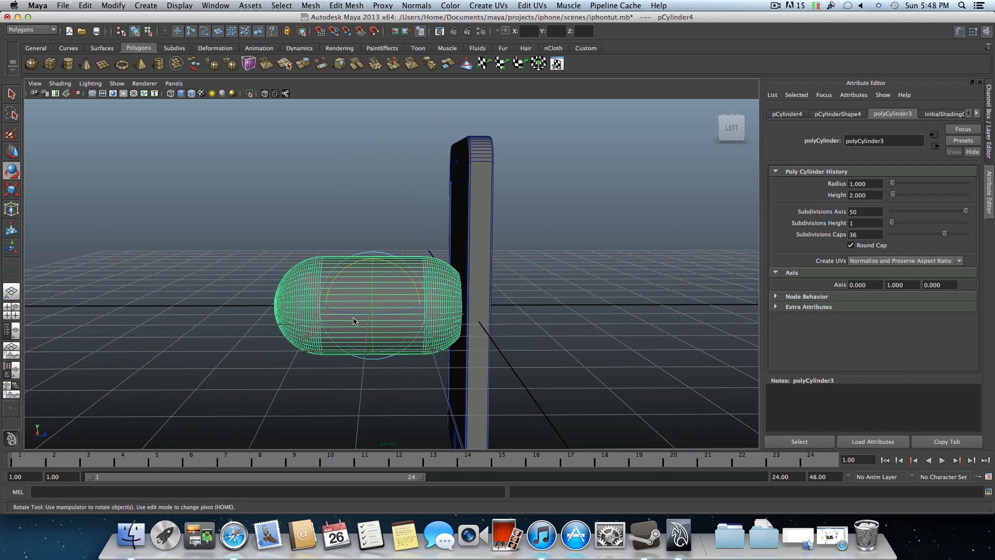
{"action": "mouse_move", "coordinate": [391, 282]}
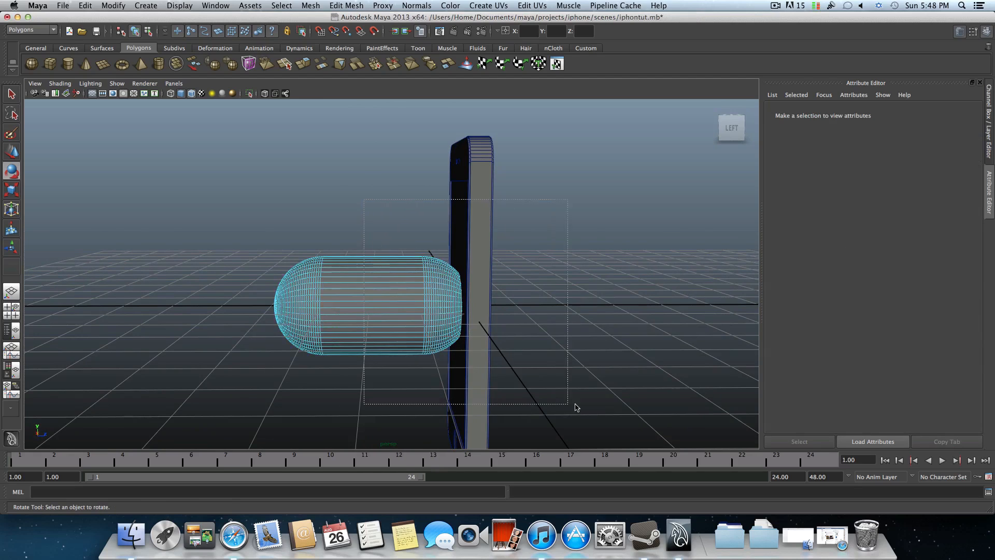
- Delete one half of the capsule's faces, leaving a dome aligned with the camera hole
{"action": "left_click", "coordinate": [368, 304]}
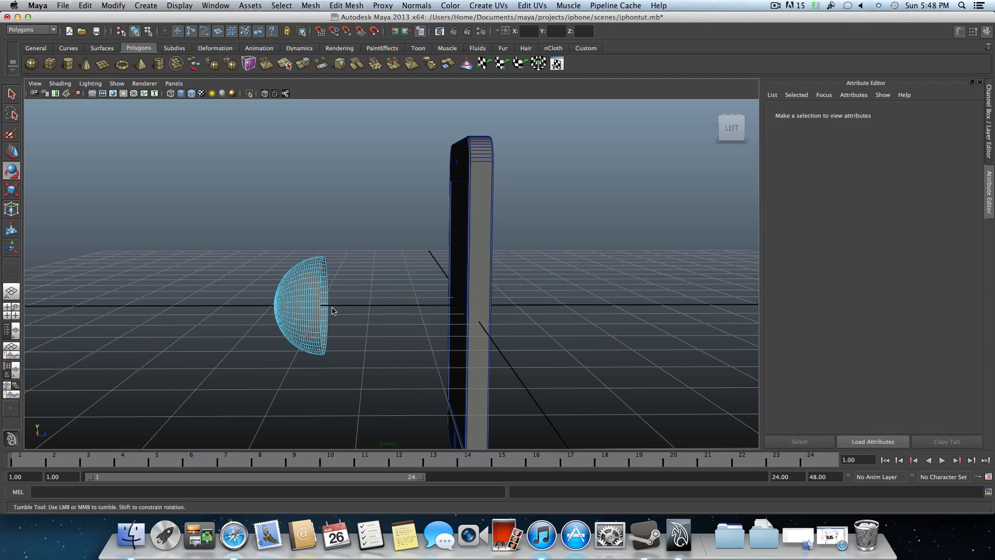
{"action": "left_click", "coordinate": [299, 298]}
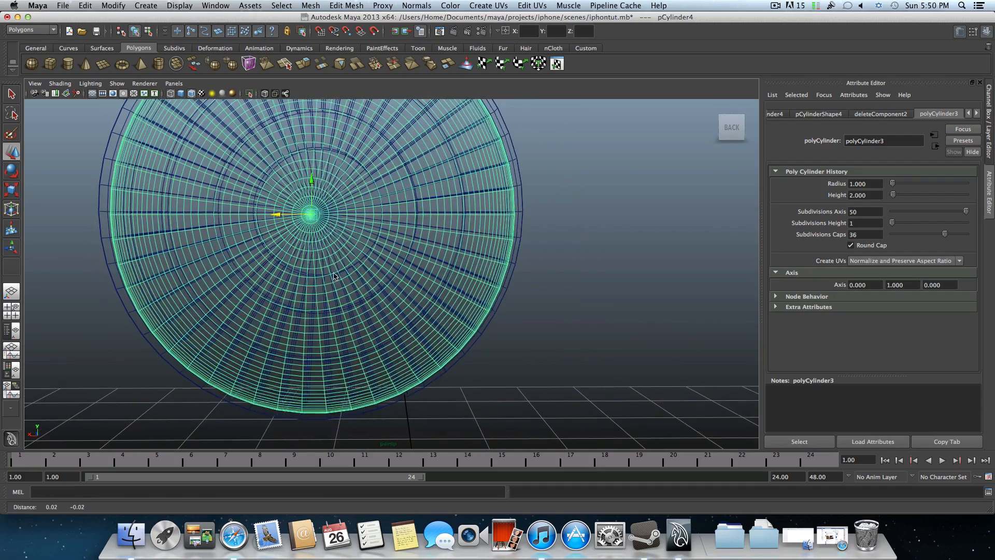
- Scale the dome cap down in the back view until it sits centred inside the hole
{"action": "left_click_drag", "start_coordinate": [311, 214], "coordinate": [330, 171]}
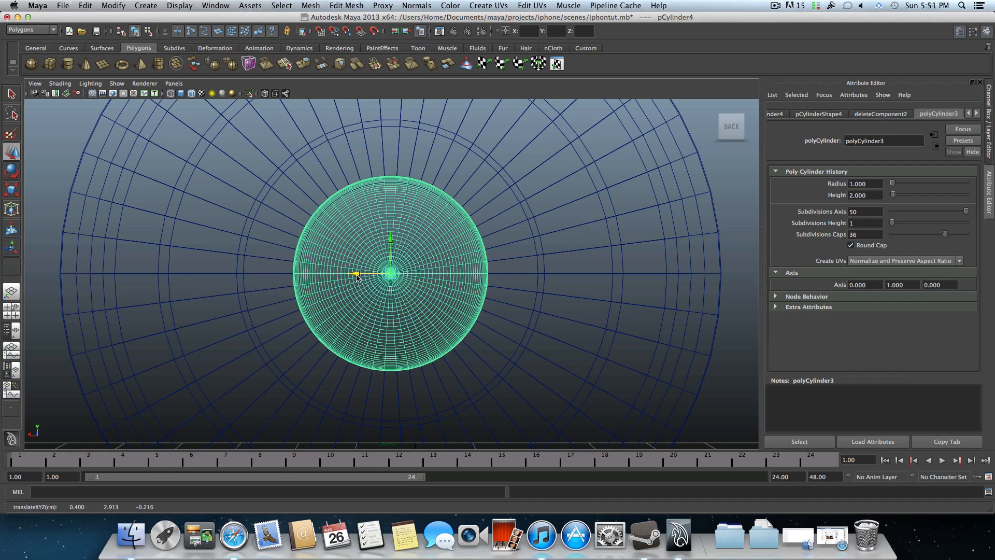
{"action": "mouse_move", "coordinate": [409, 272]}
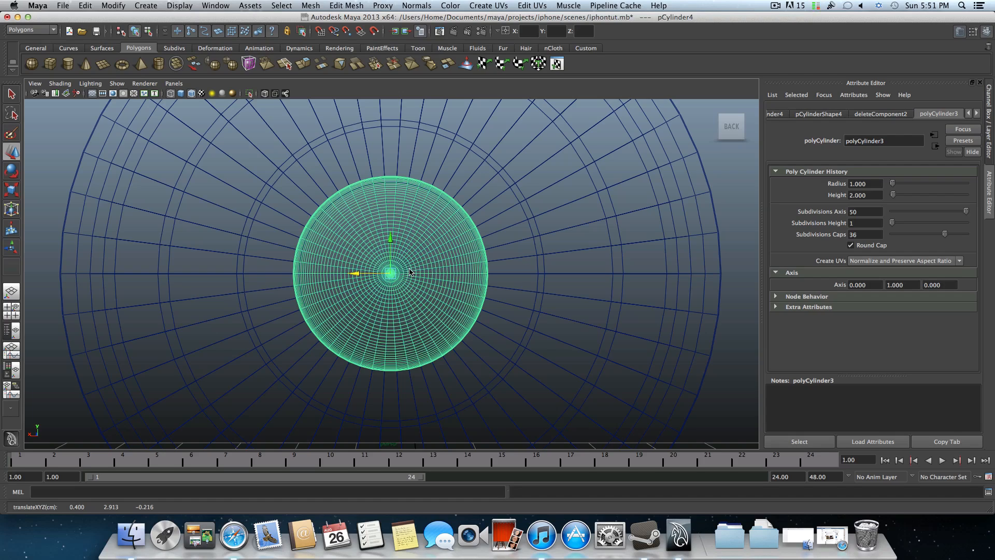
{"action": "mouse_move", "coordinate": [429, 265]}
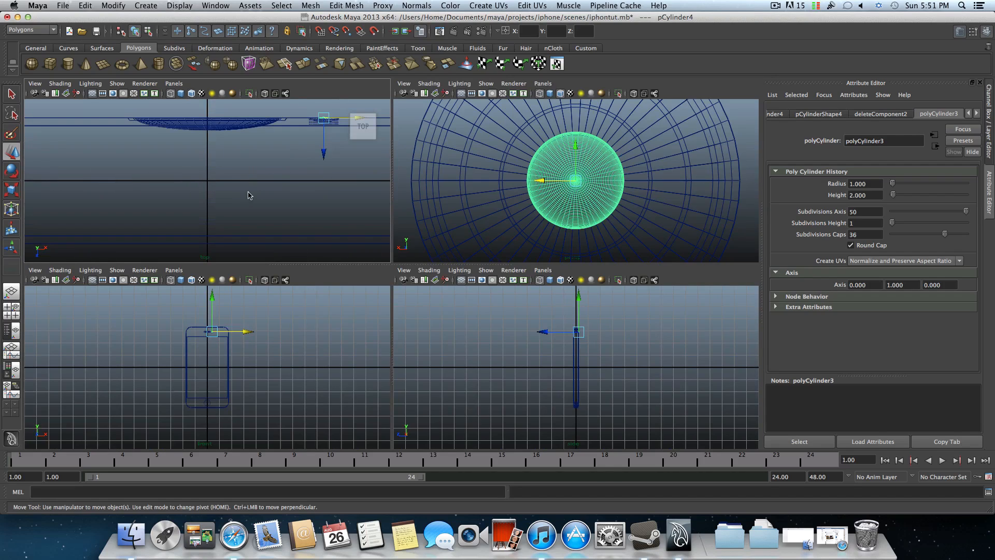
- Move the flattened dome into the phone's camera hole in the side view
{"action": "left_click_drag", "start_coordinate": [324, 118], "coordinate": [247, 134]}
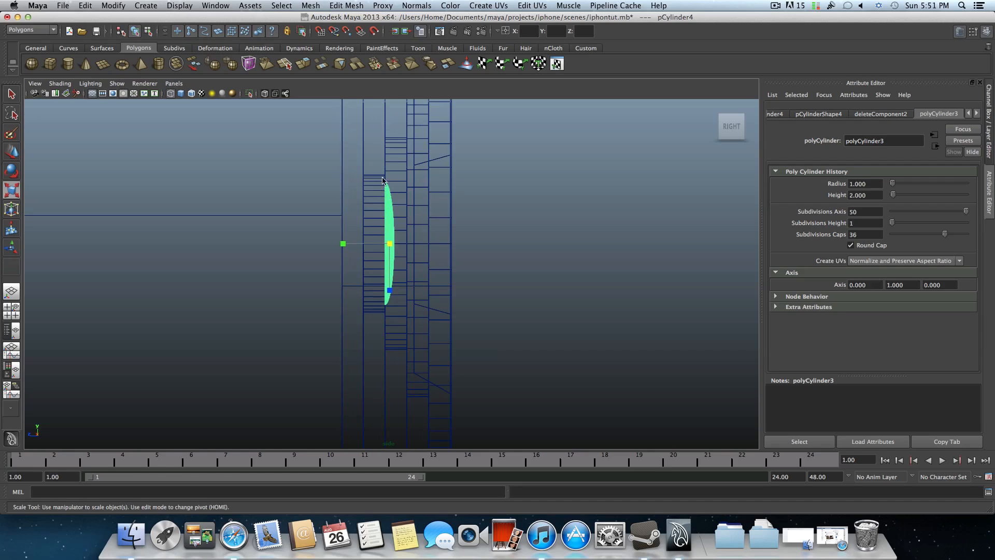
{"action": "mouse_move", "coordinate": [373, 186]}
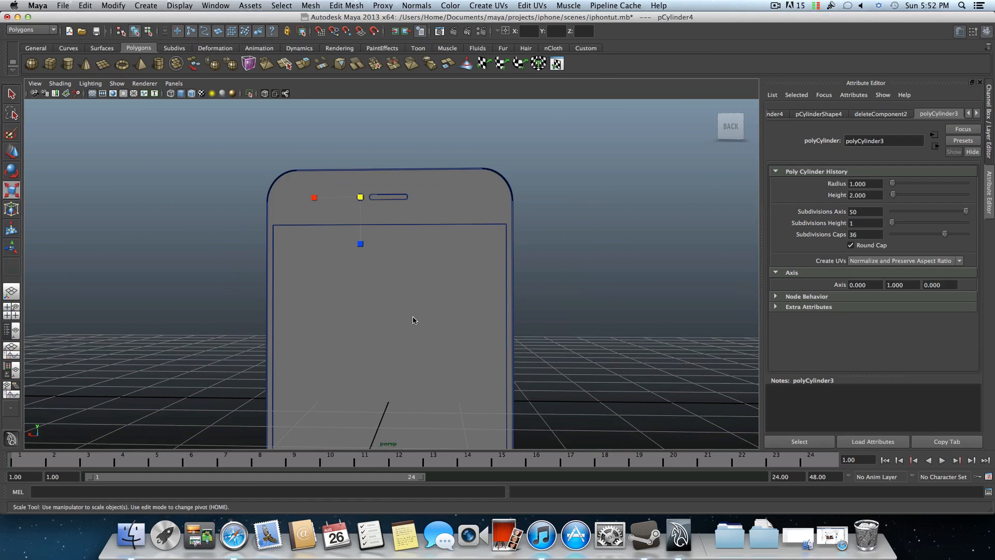
{"action": "scroll", "scroll_direction": "down", "scroll_amount": 3}
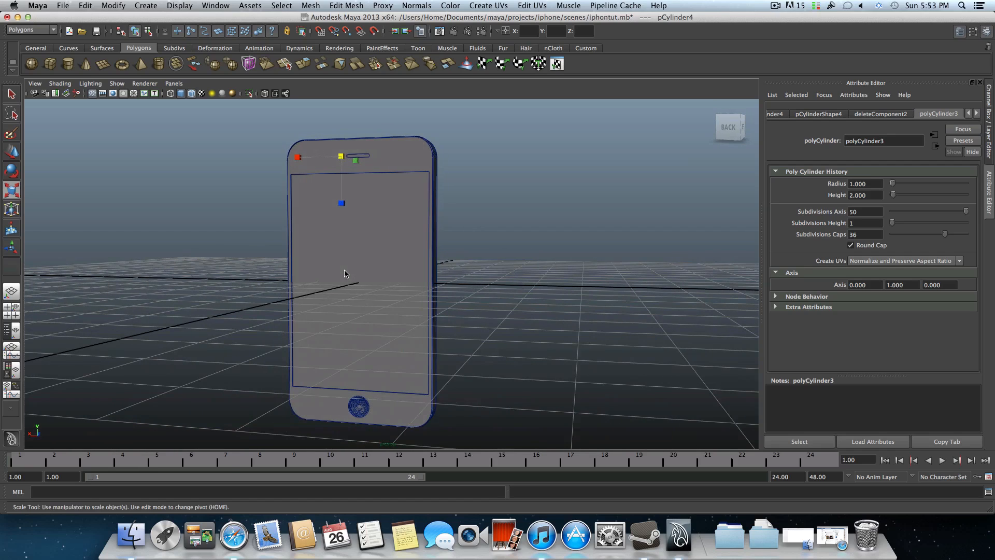
{"action": "mouse_move", "coordinate": [375, 271]}
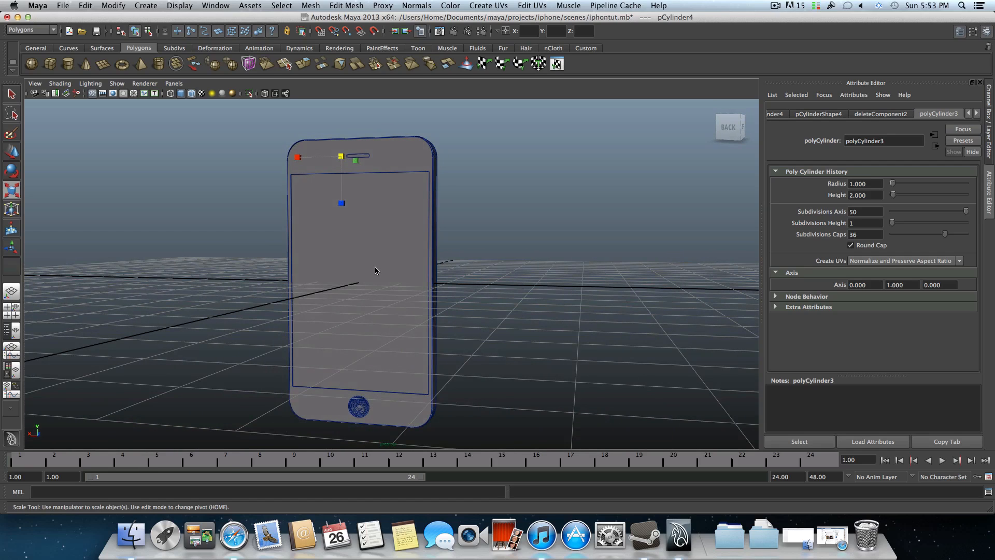